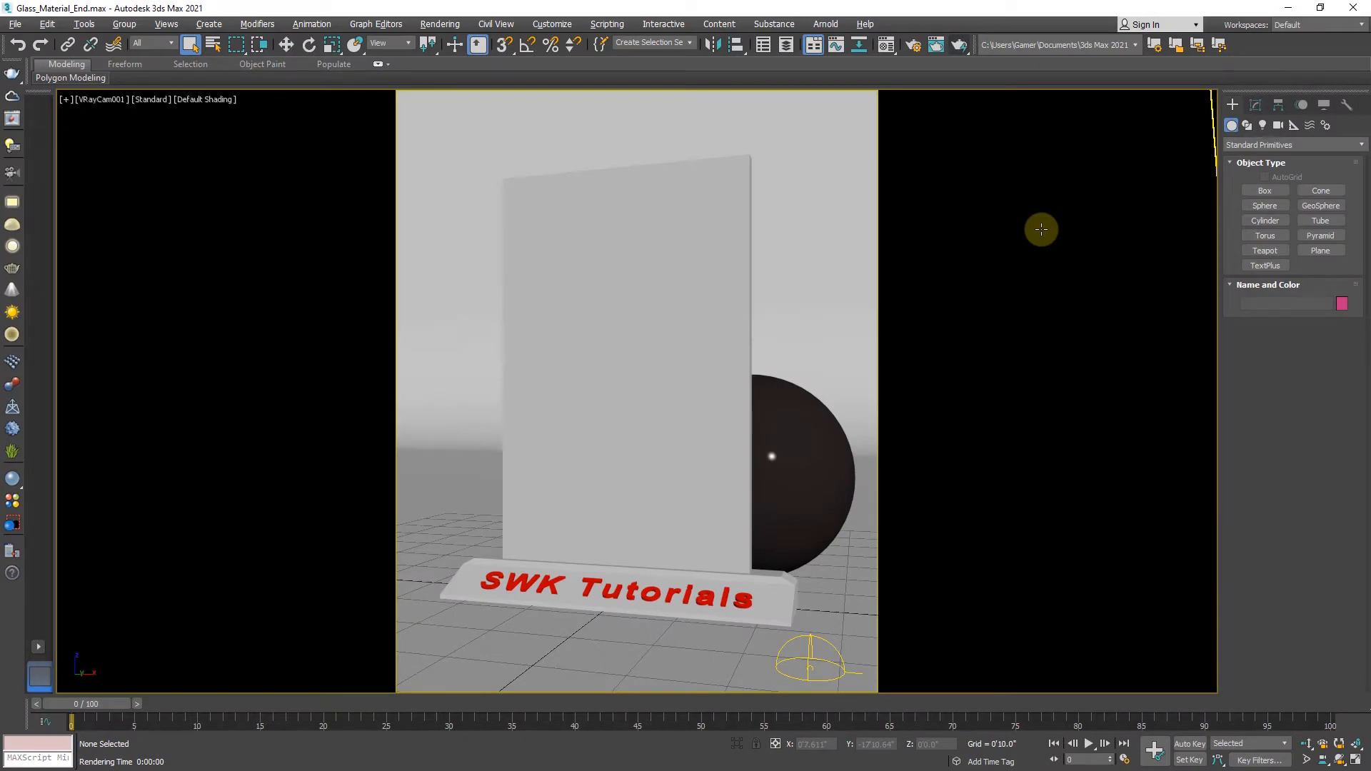
# - Select the upright panel, then inspect the scene light and the environment sky map
pyautogui.click(613, 434)
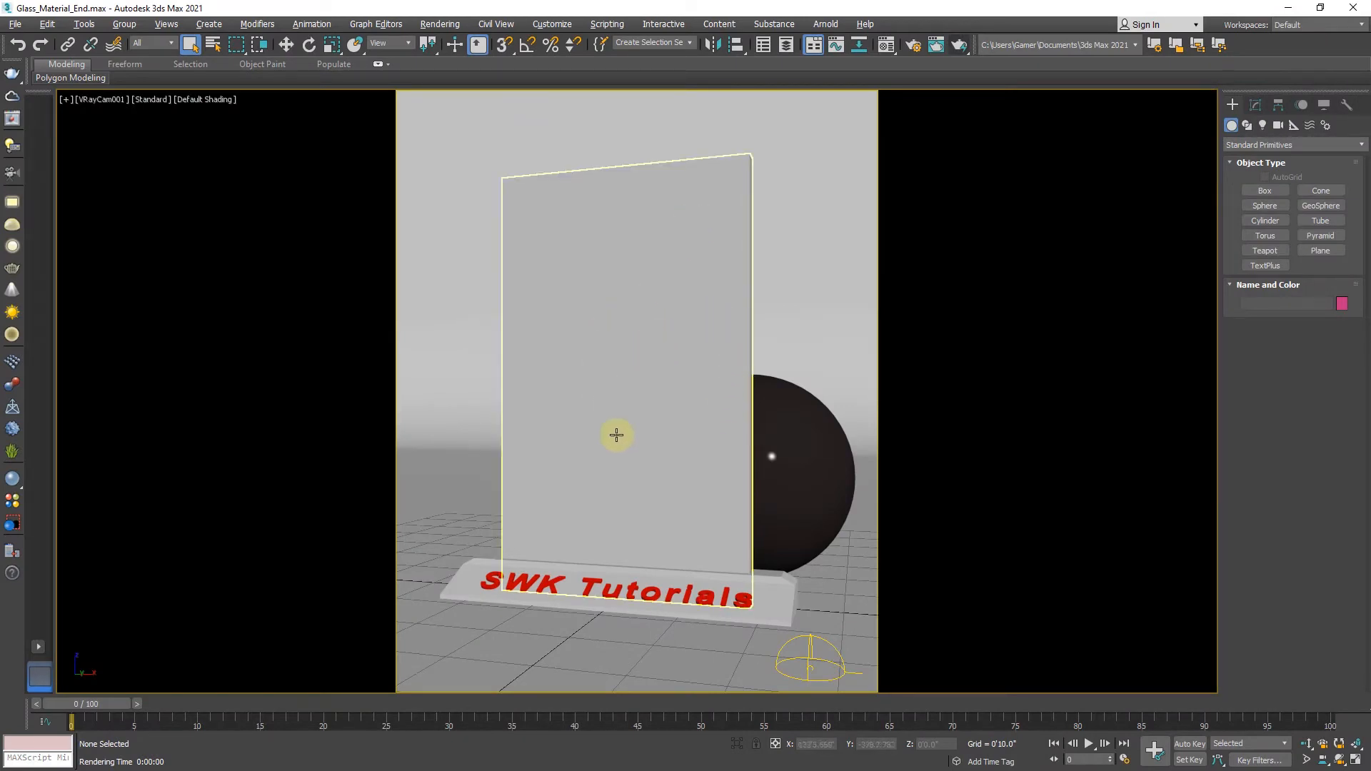
pyautogui.moveTo(699, 456)
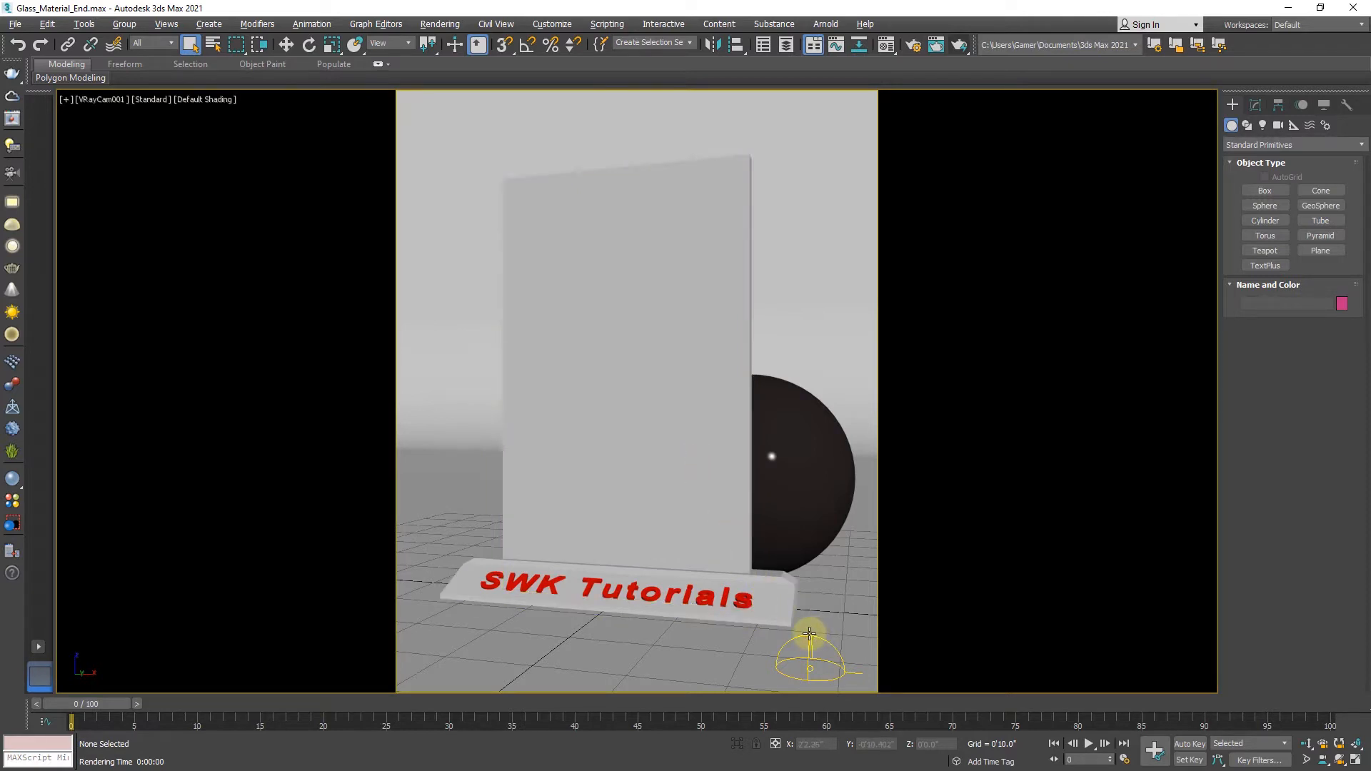
pyautogui.click(807, 633)
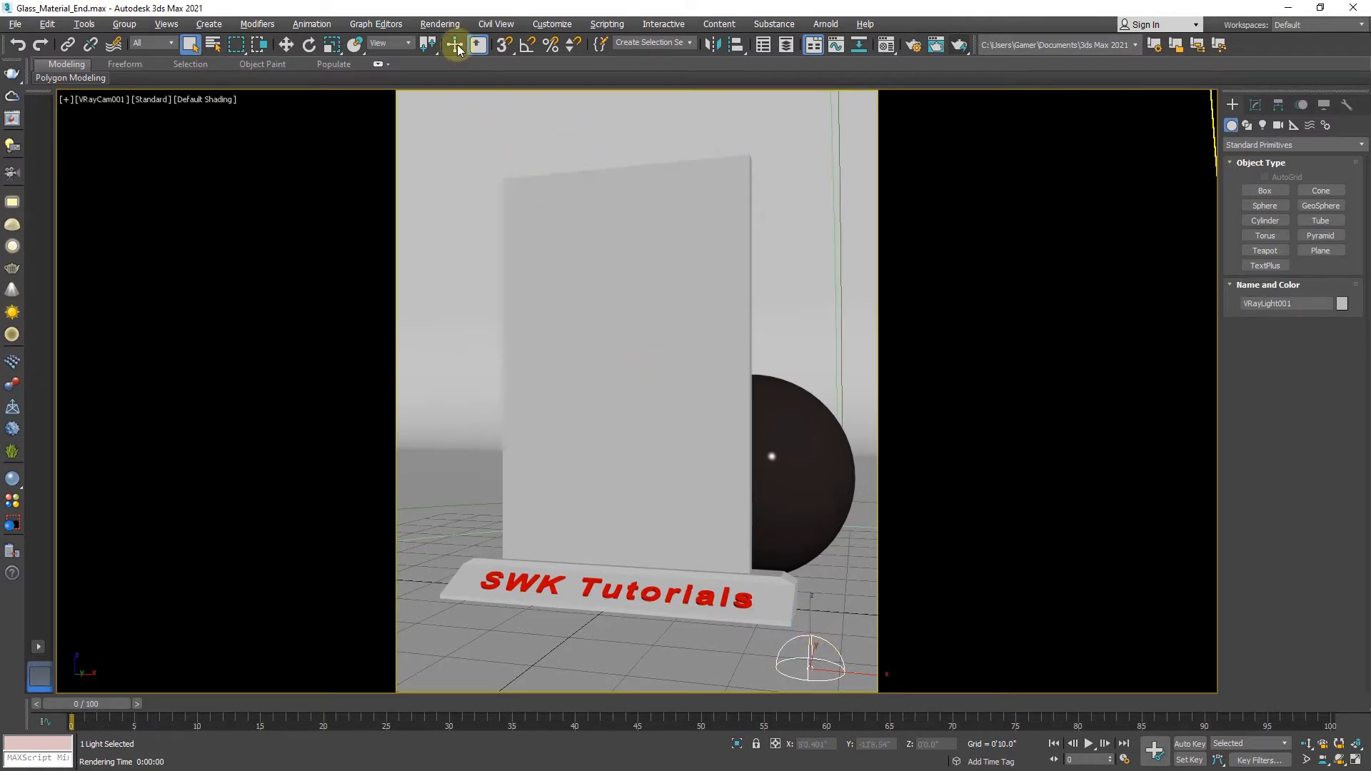
pyautogui.click(439, 23)
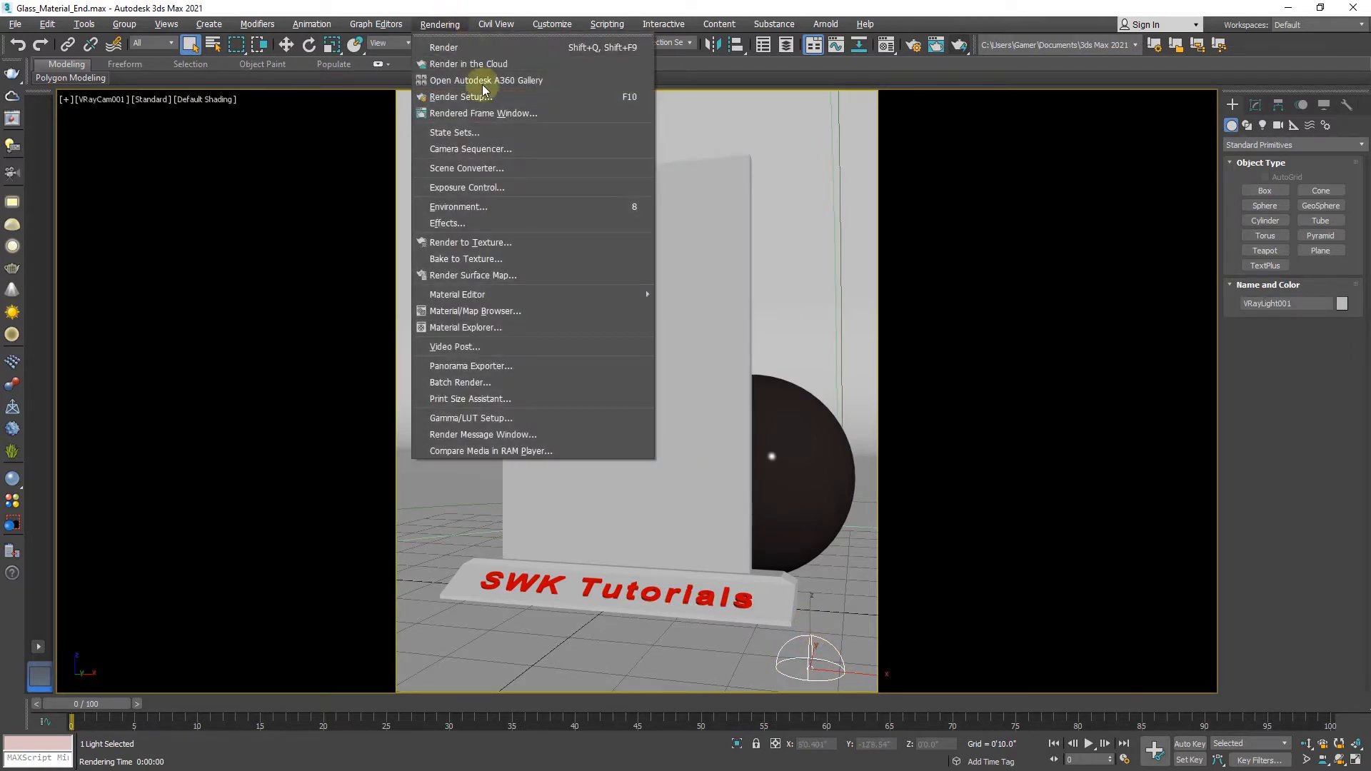
pyautogui.click(458, 206)
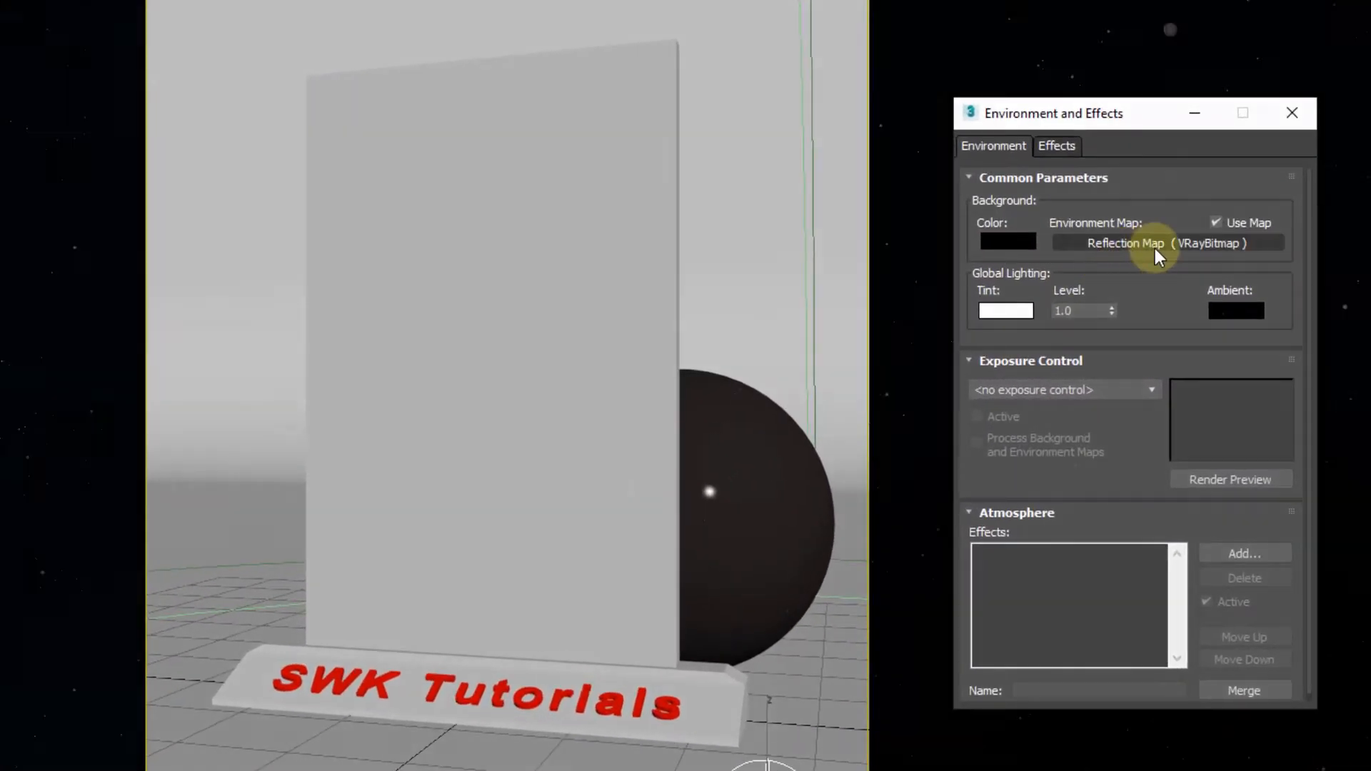
pyautogui.click(1291, 112)
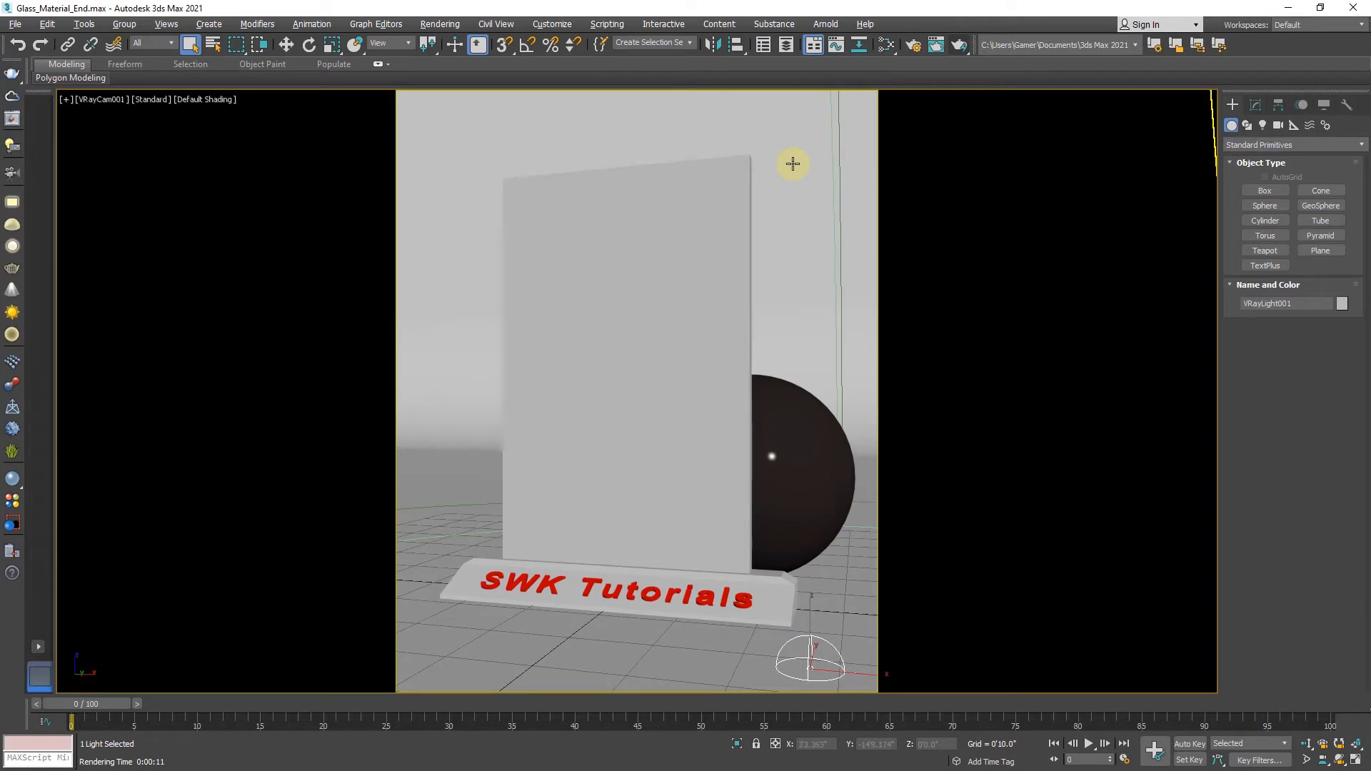
pyautogui.moveTo(883, 45)
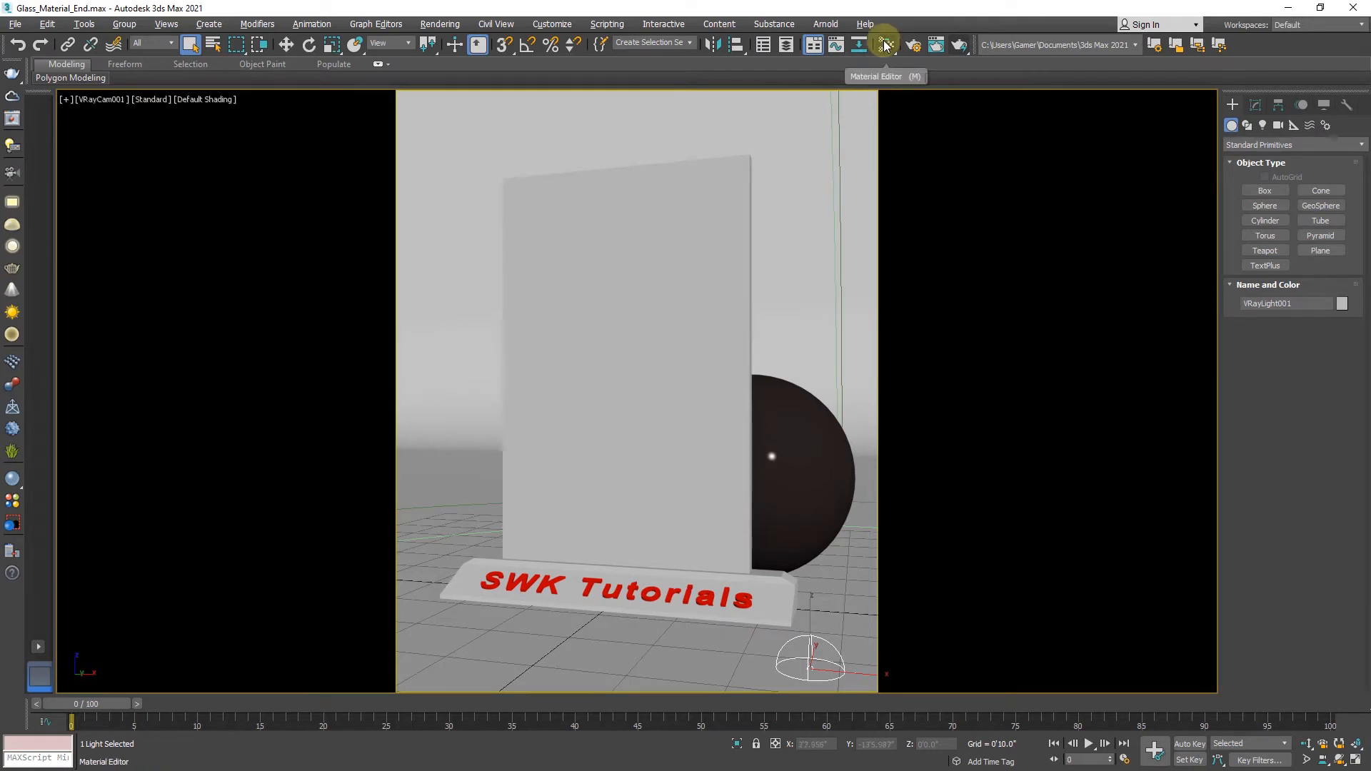
# - Create a VRayMtl (Material #31) in the Slate editor and assign it to the upright panel
pyautogui.click(885, 43)
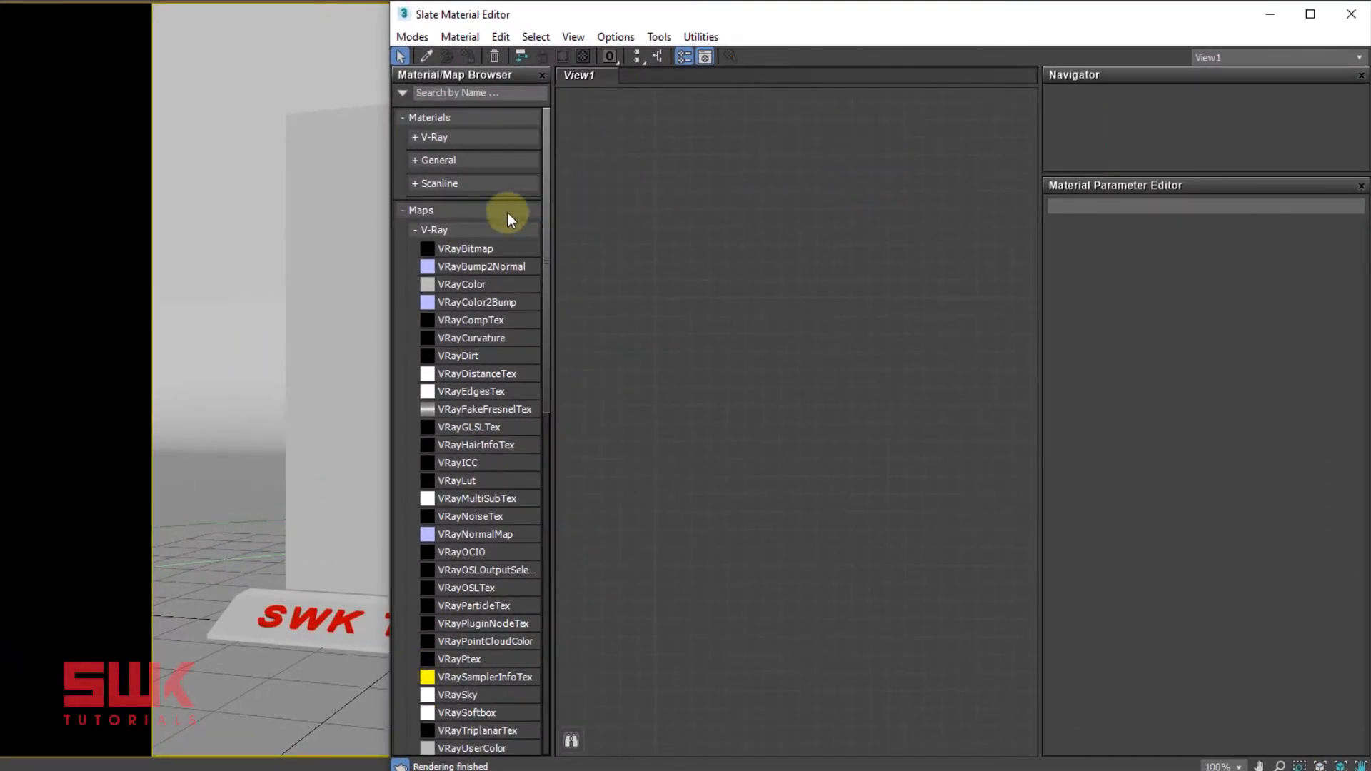
pyautogui.click(431, 137)
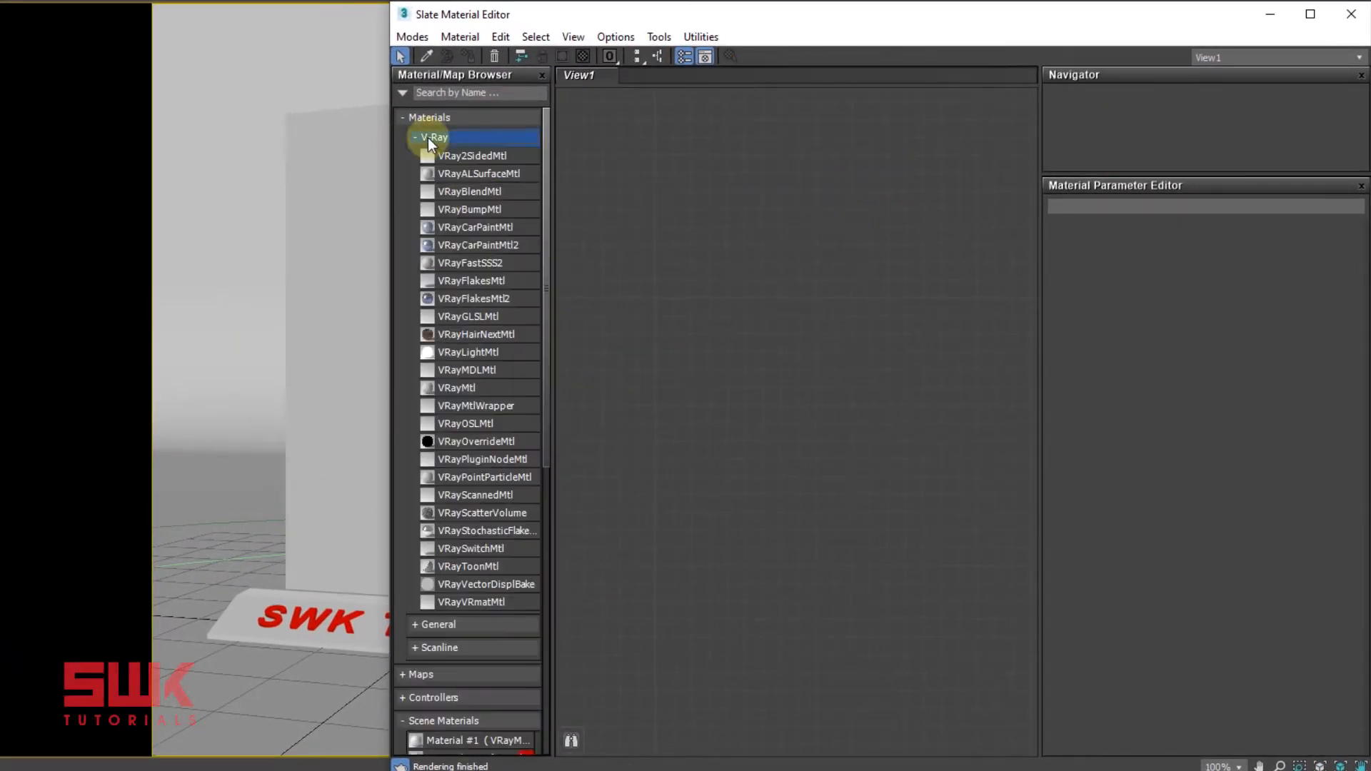
pyautogui.click(455, 387)
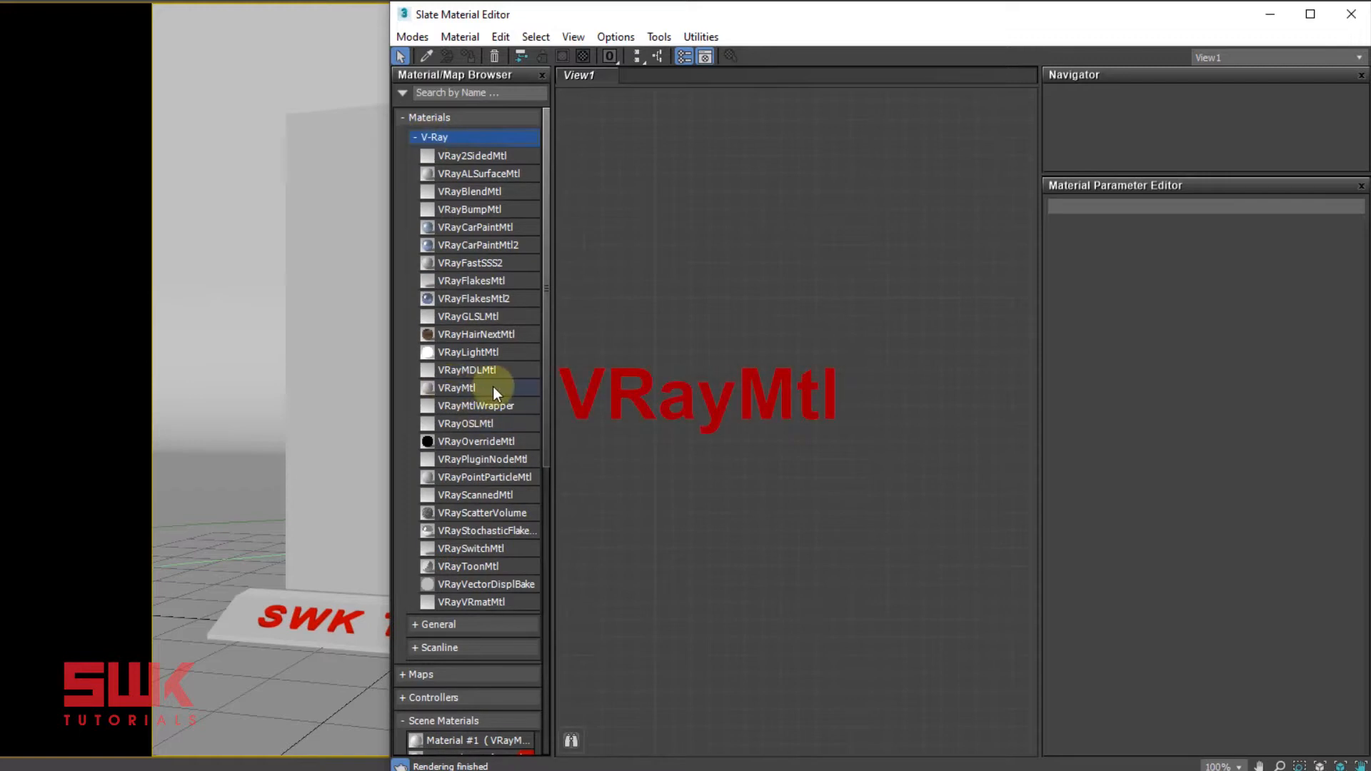
pyautogui.moveTo(485, 392)
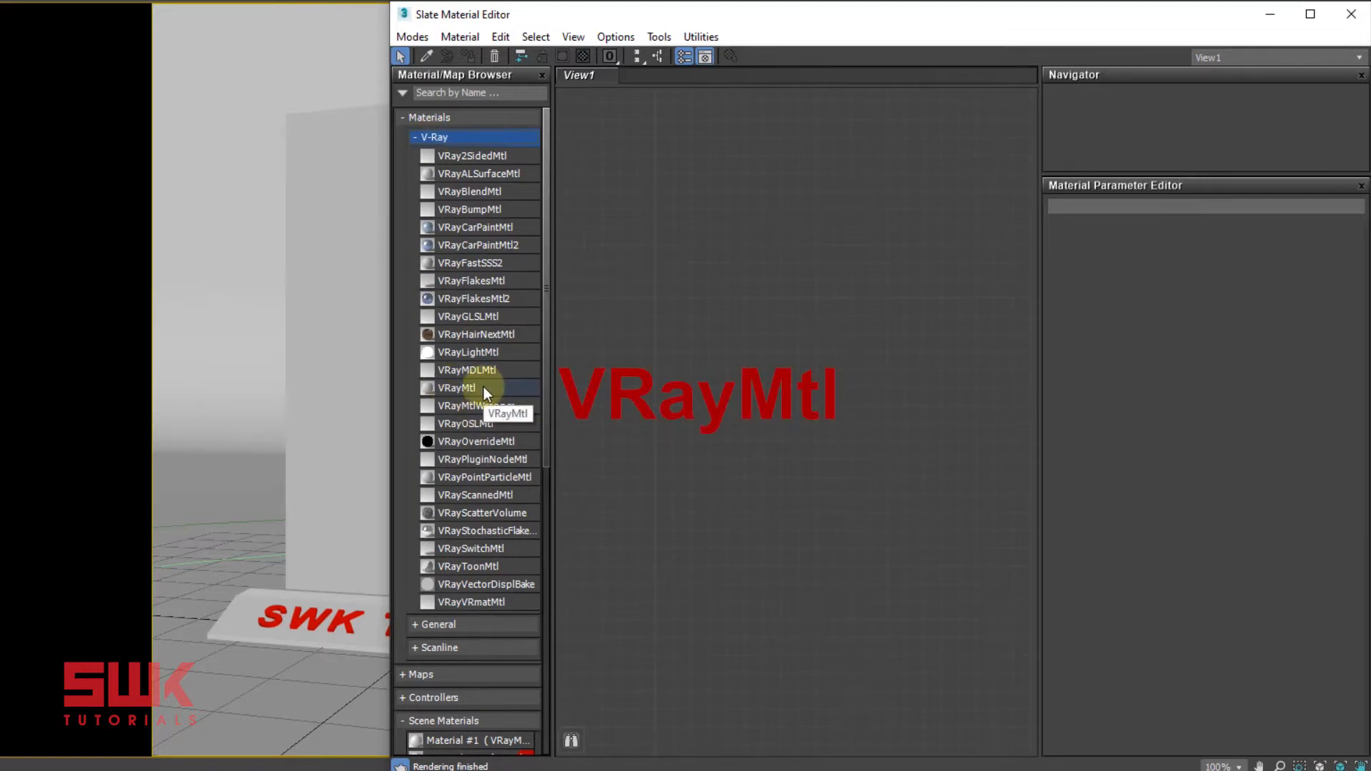
pyautogui.doubleClick(455, 388)
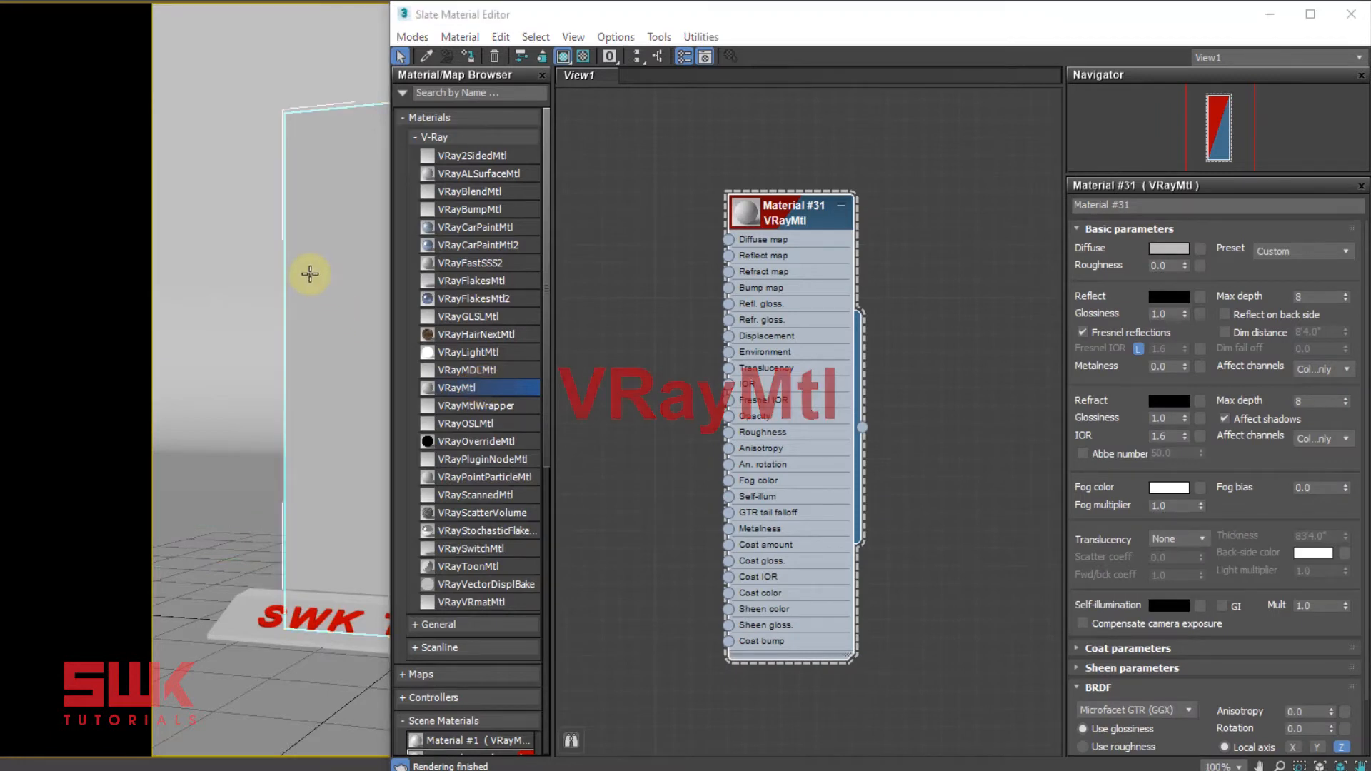
pyautogui.rightClick(791, 211)
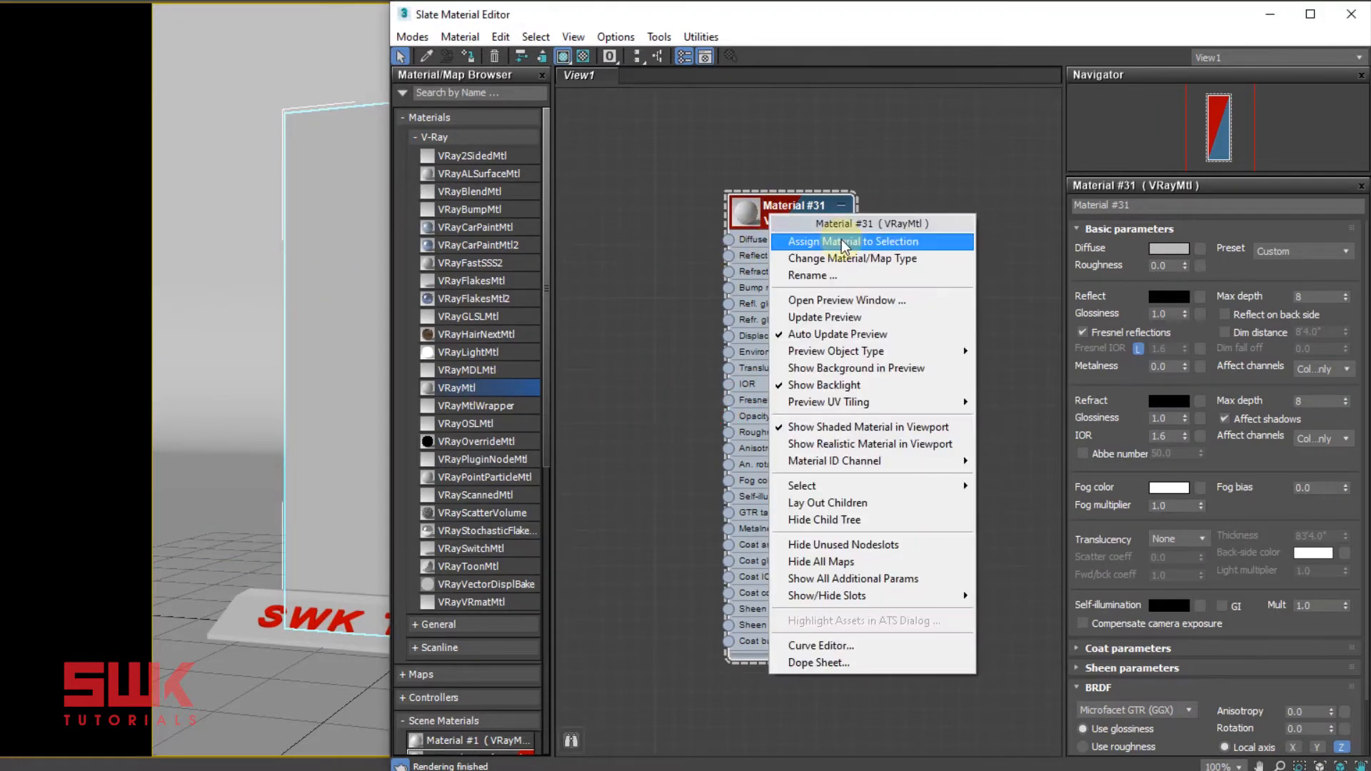
pyautogui.click(846, 242)
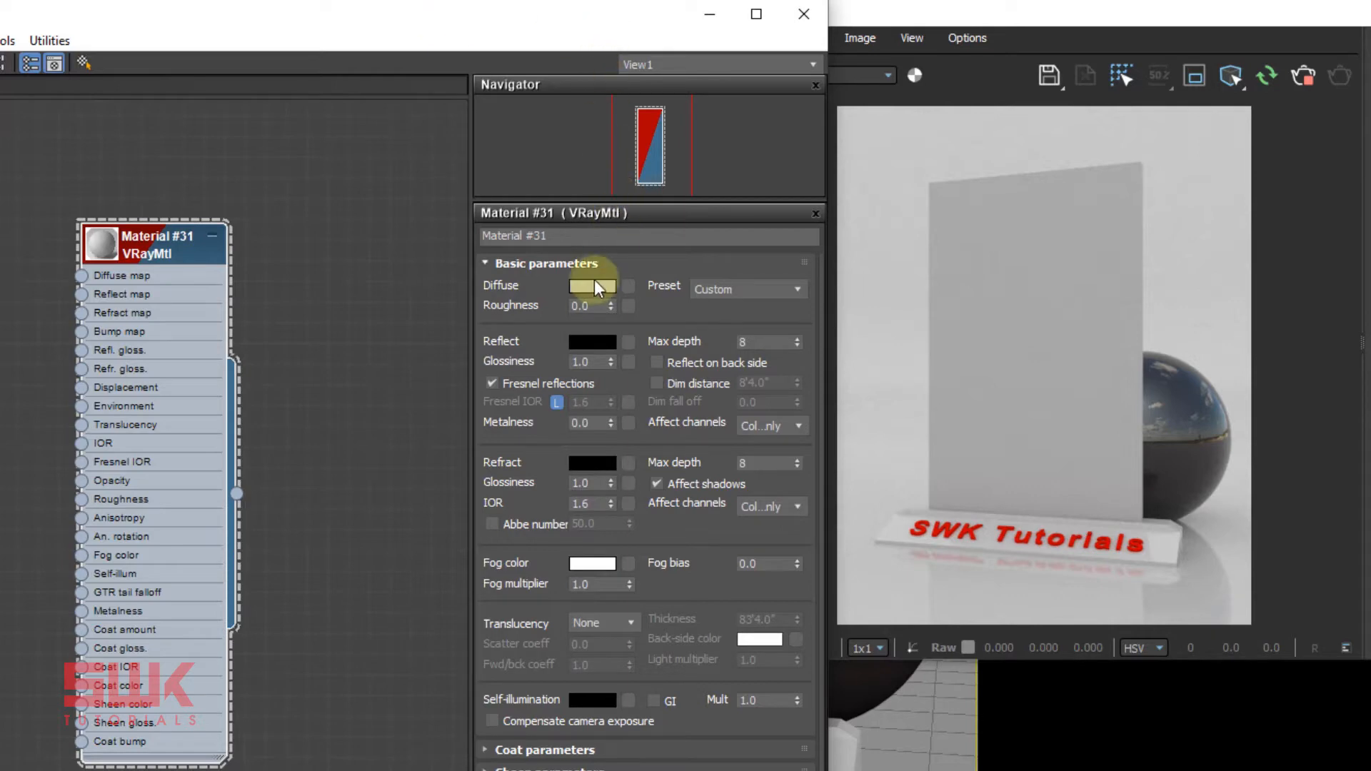
# - Set the VRayMtl diffuse colour to RGB 0,0,0
pyautogui.click(592, 286)
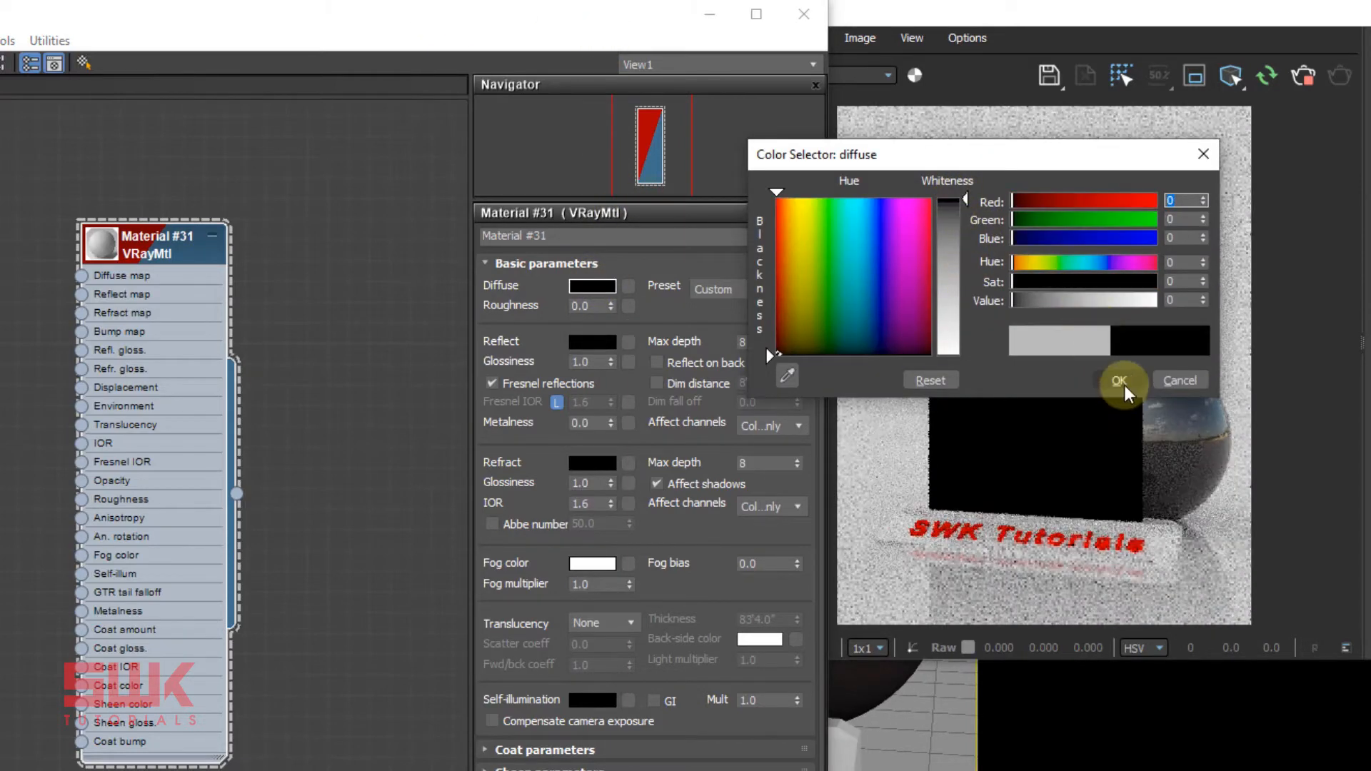
pyautogui.click(1119, 379)
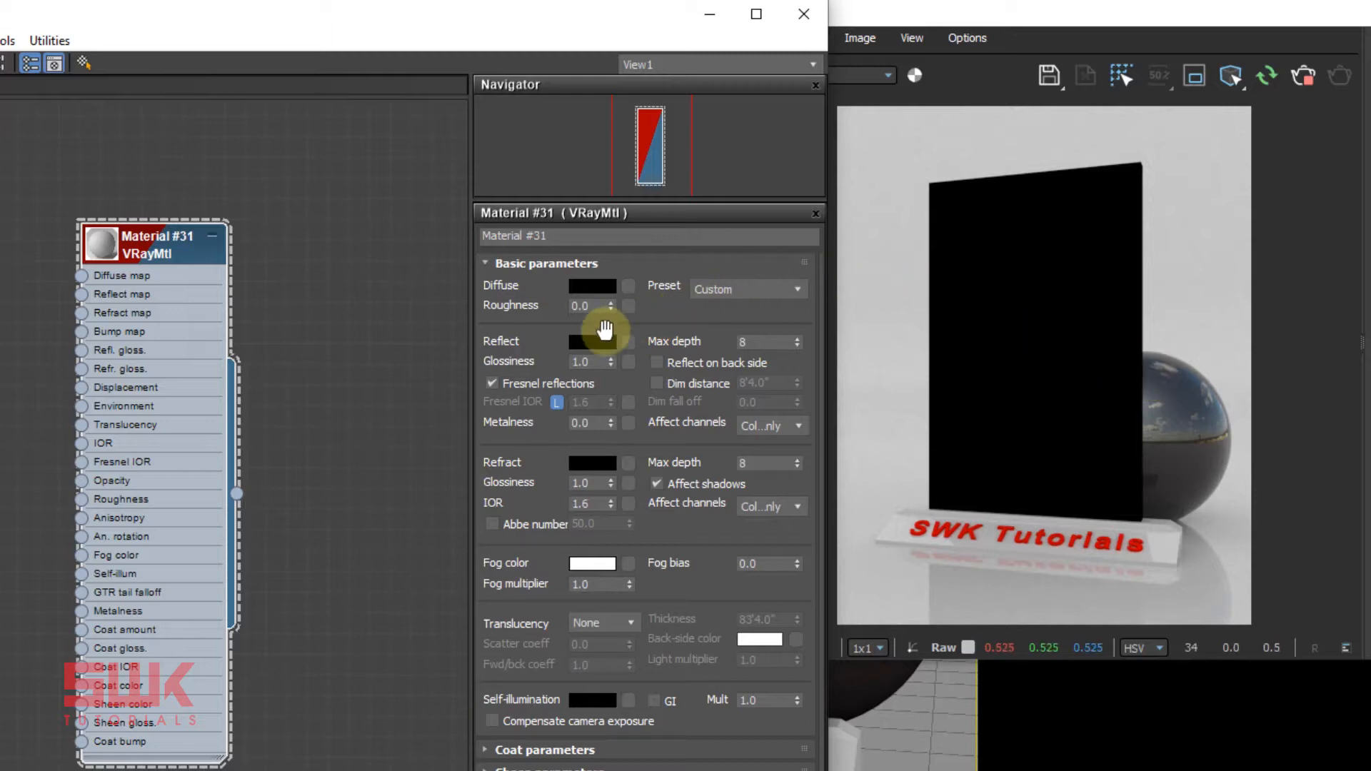
# - Set the Reflect colour swatch to Value 230
pyautogui.click(593, 341)
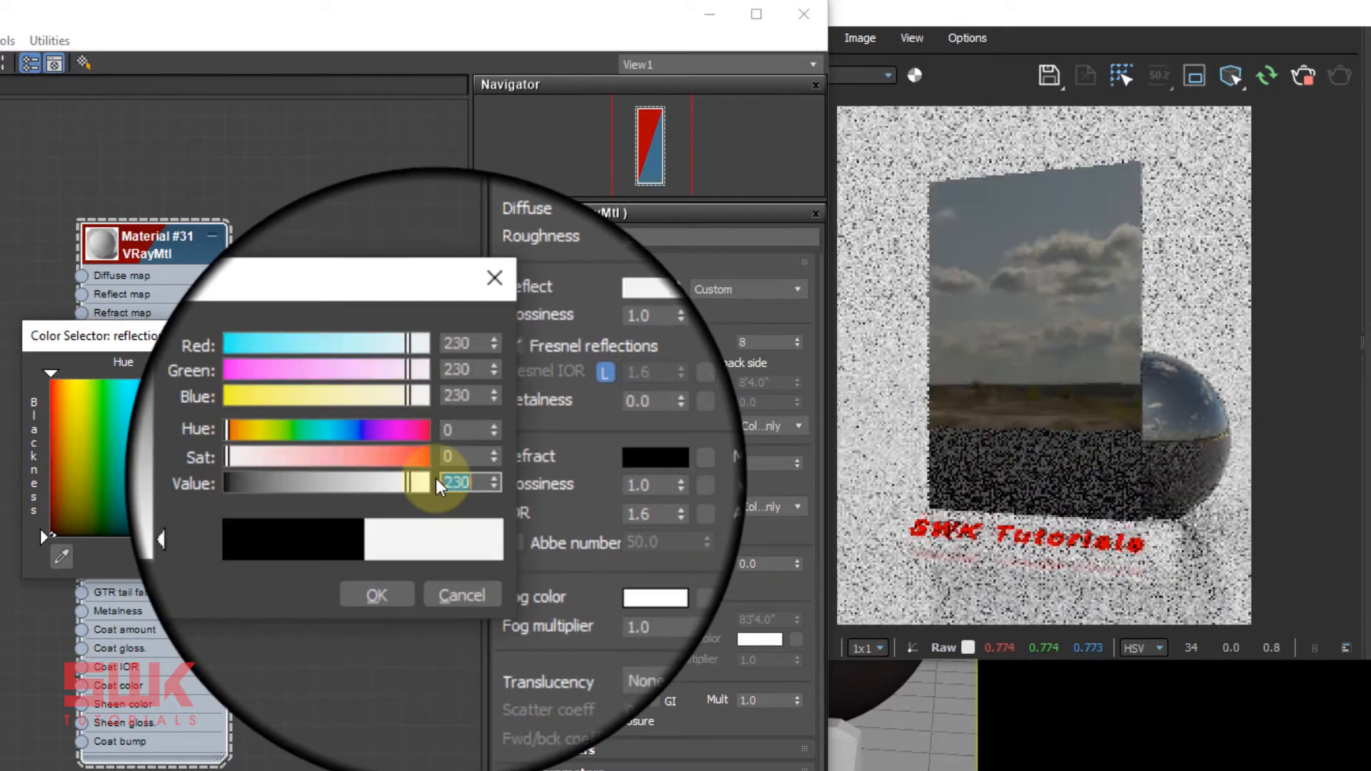
pyautogui.click(376, 594)
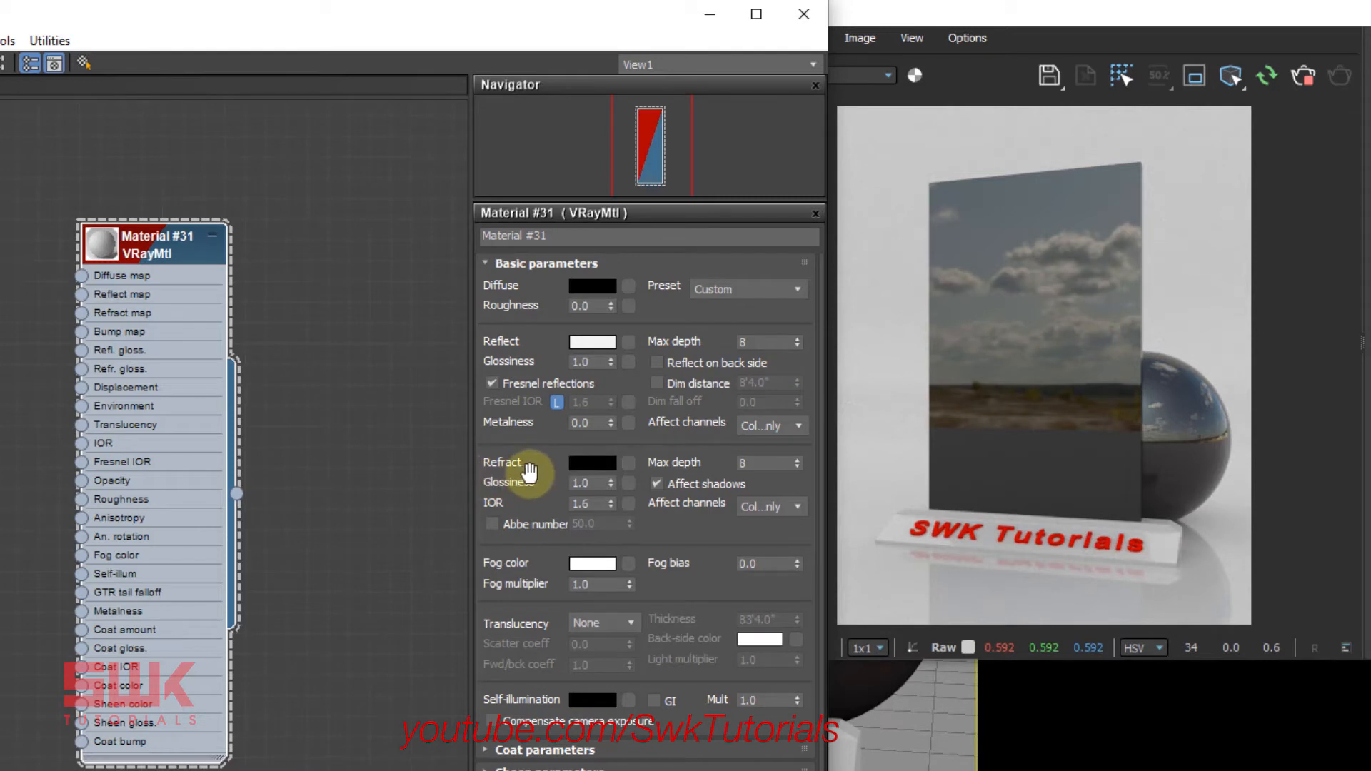
pyautogui.moveTo(584, 468)
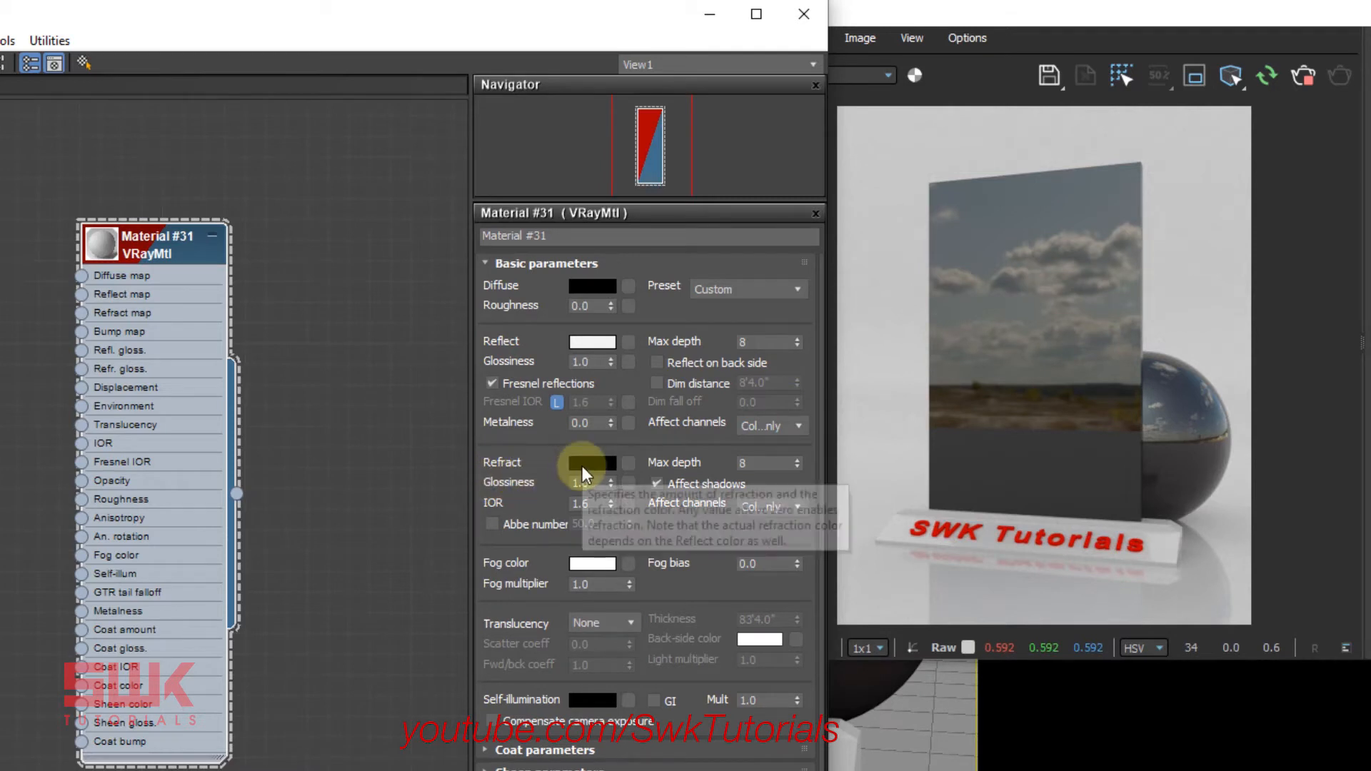
# - Set the Refract colour swatch to Value 250
pyautogui.click(591, 462)
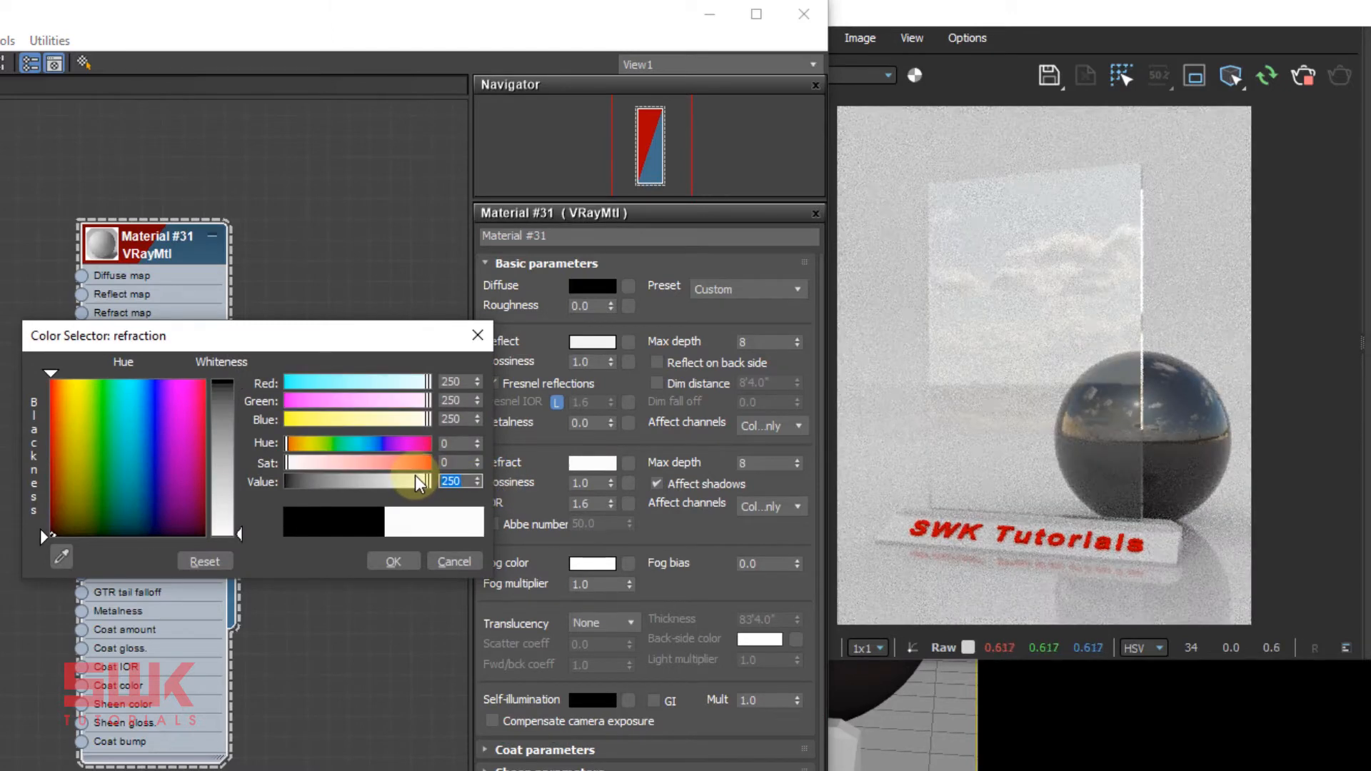
pyautogui.click(393, 560)
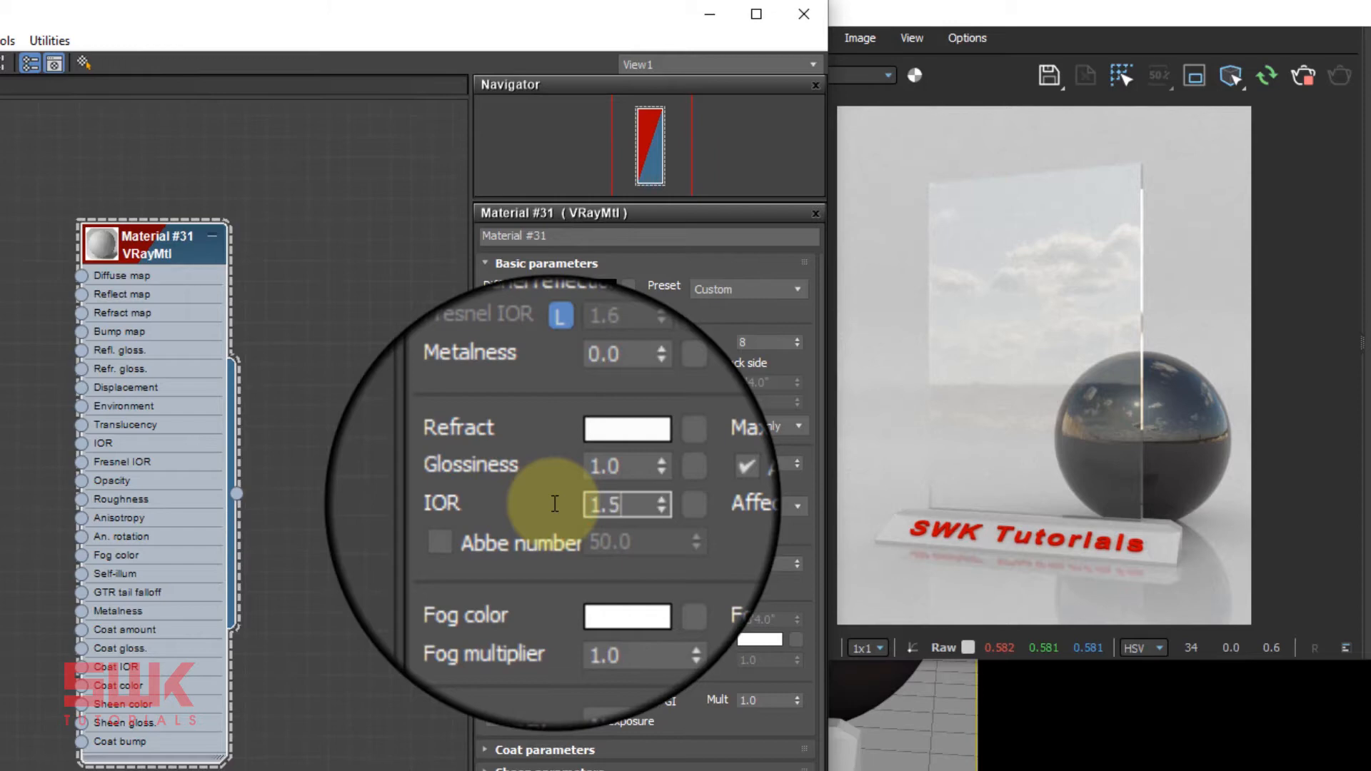
pyautogui.write('1.517')
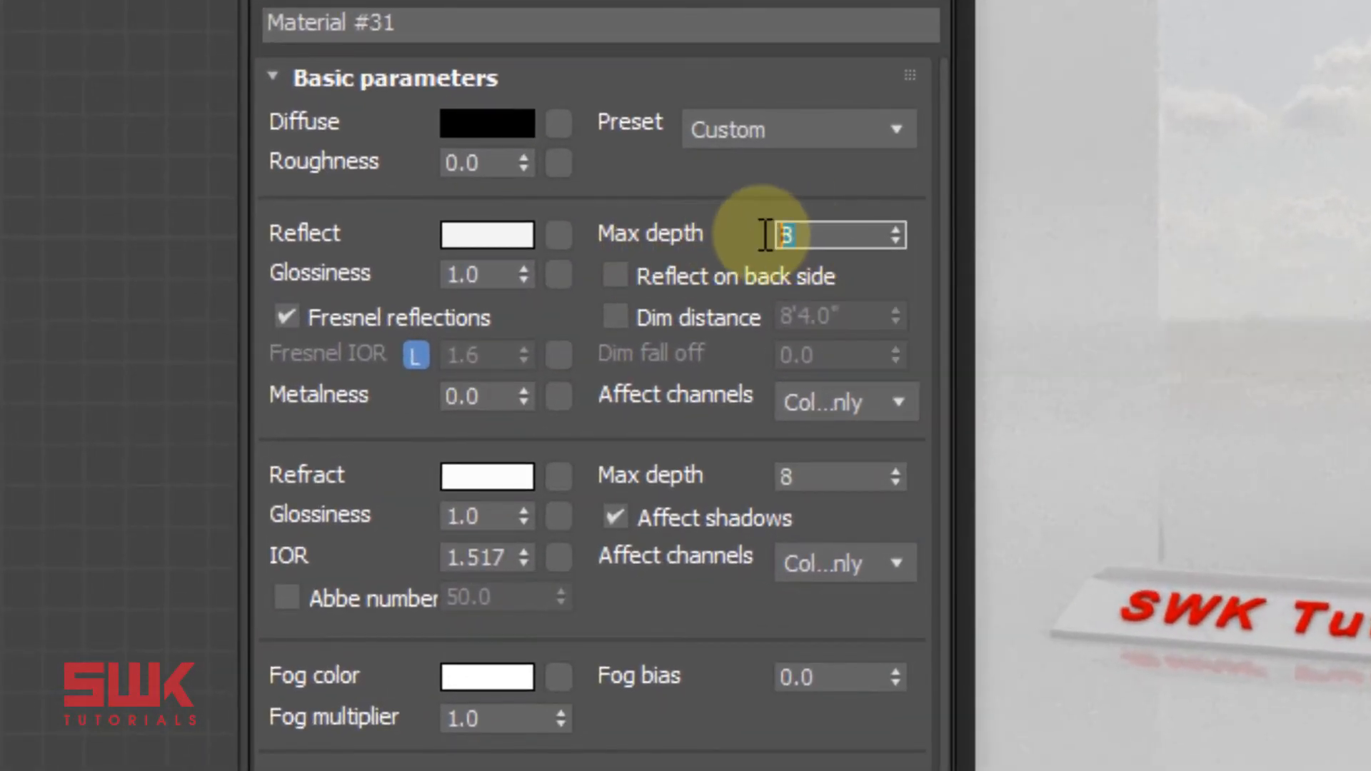
# - Enter 10 as both the Reflect and Refract Max depth
pyautogui.write('10')
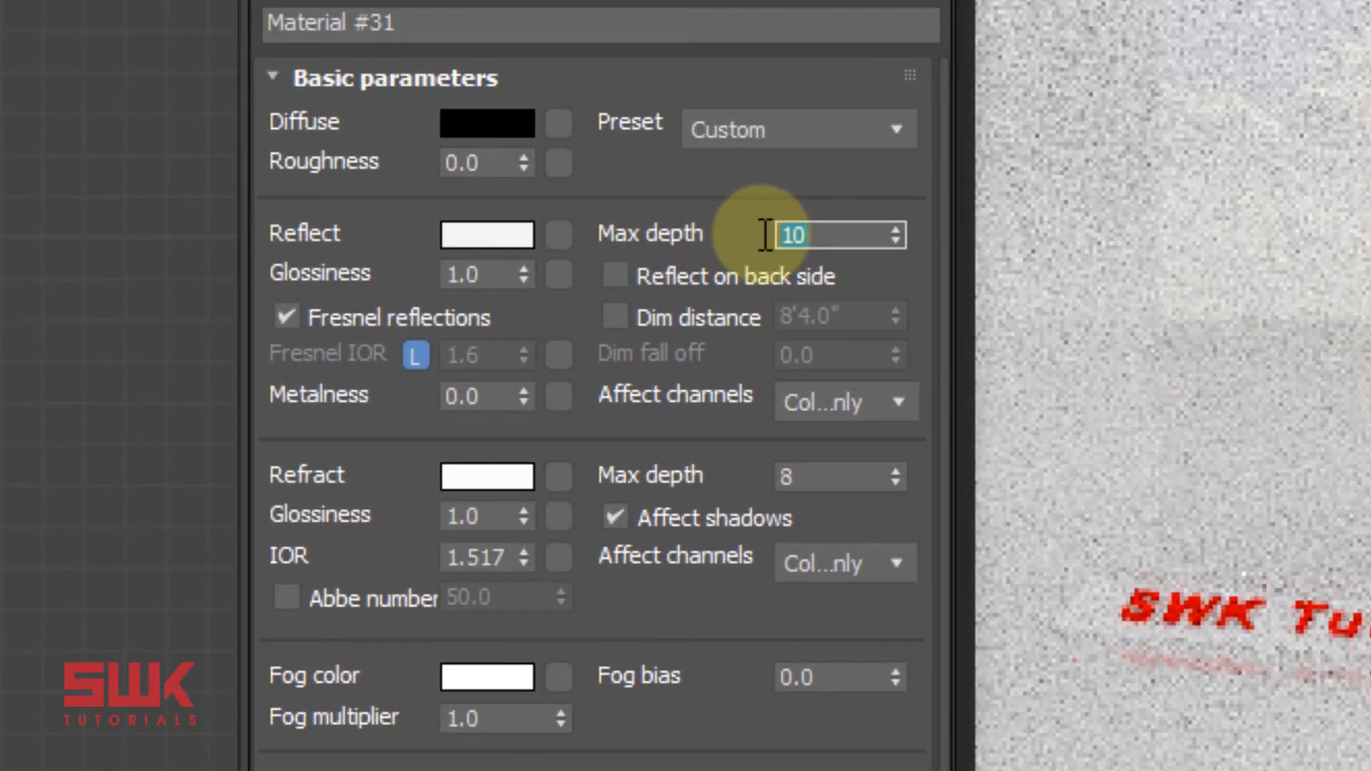
pyautogui.click(829, 476)
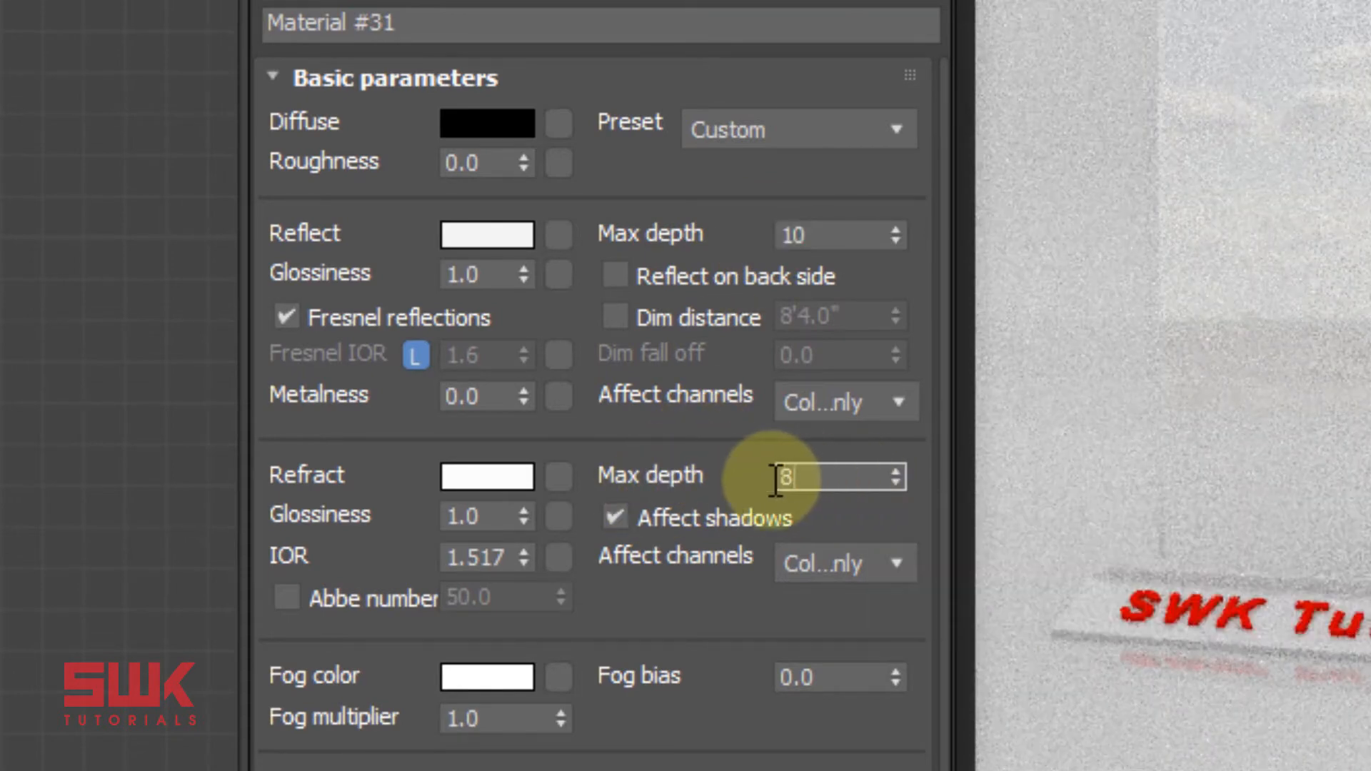
pyautogui.write('10')
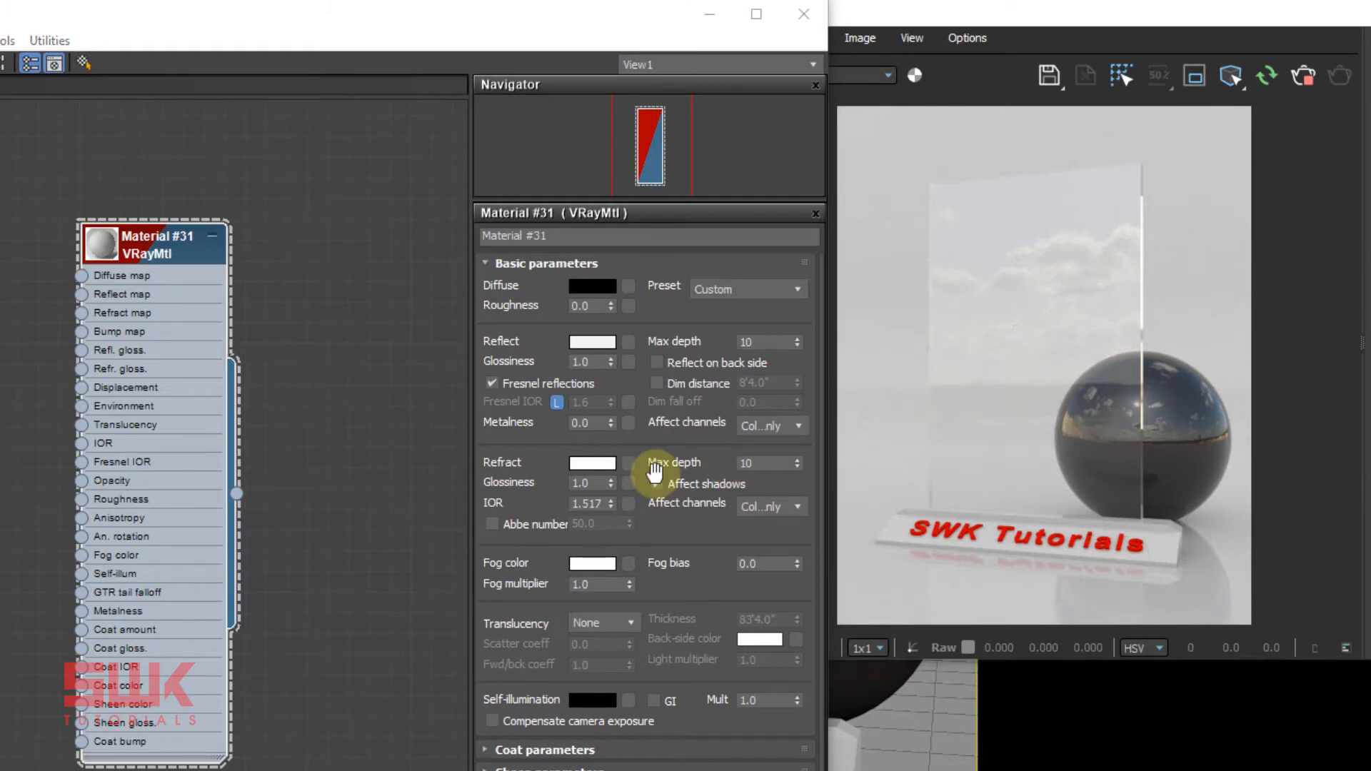
pyautogui.click(656, 484)
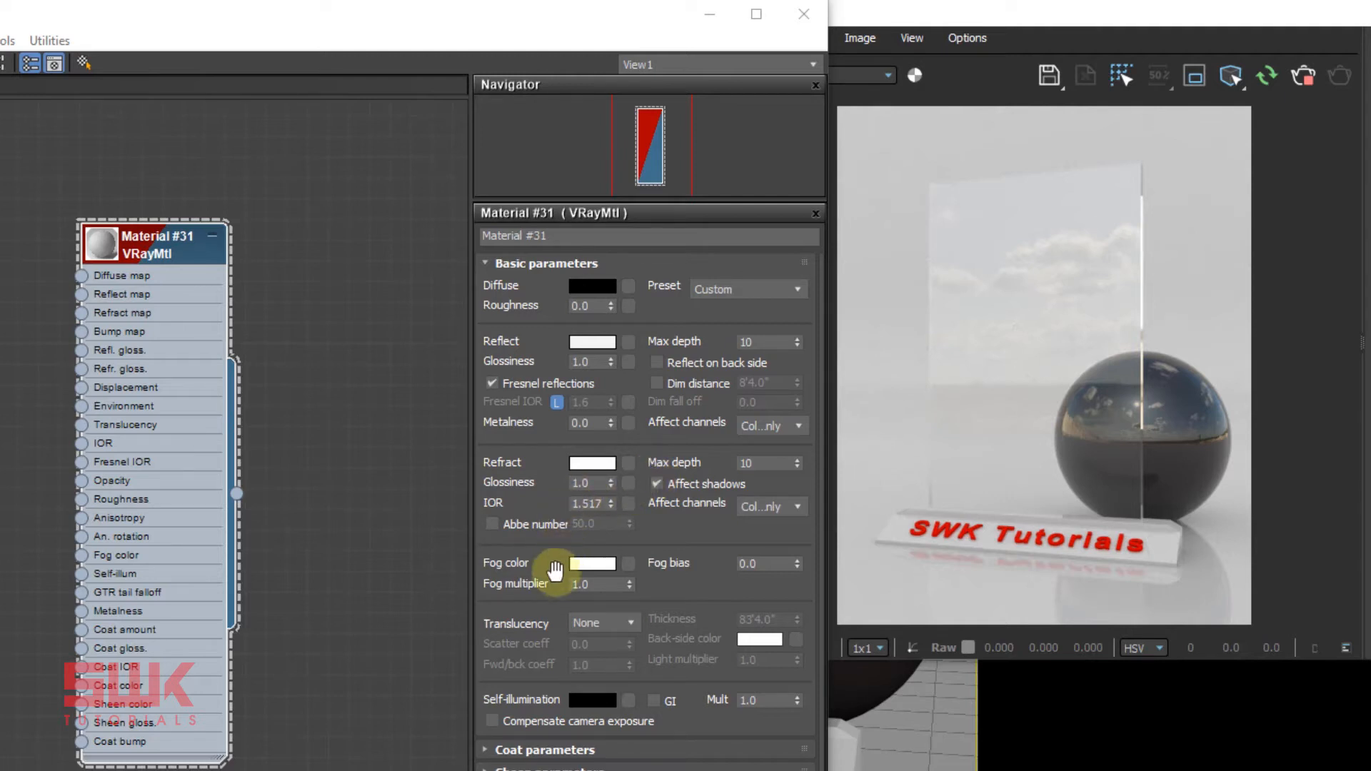
pyautogui.moveTo(1035, 317)
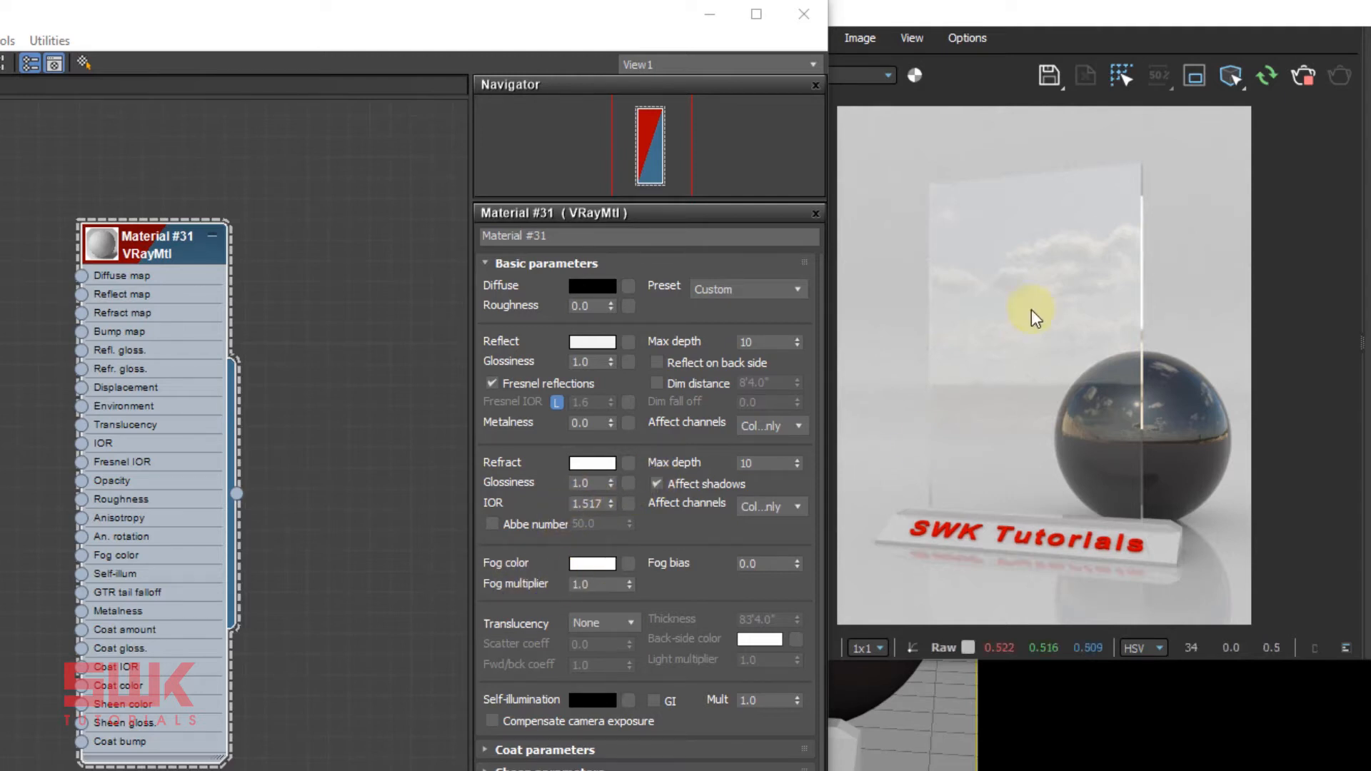
pyautogui.moveTo(1059, 342)
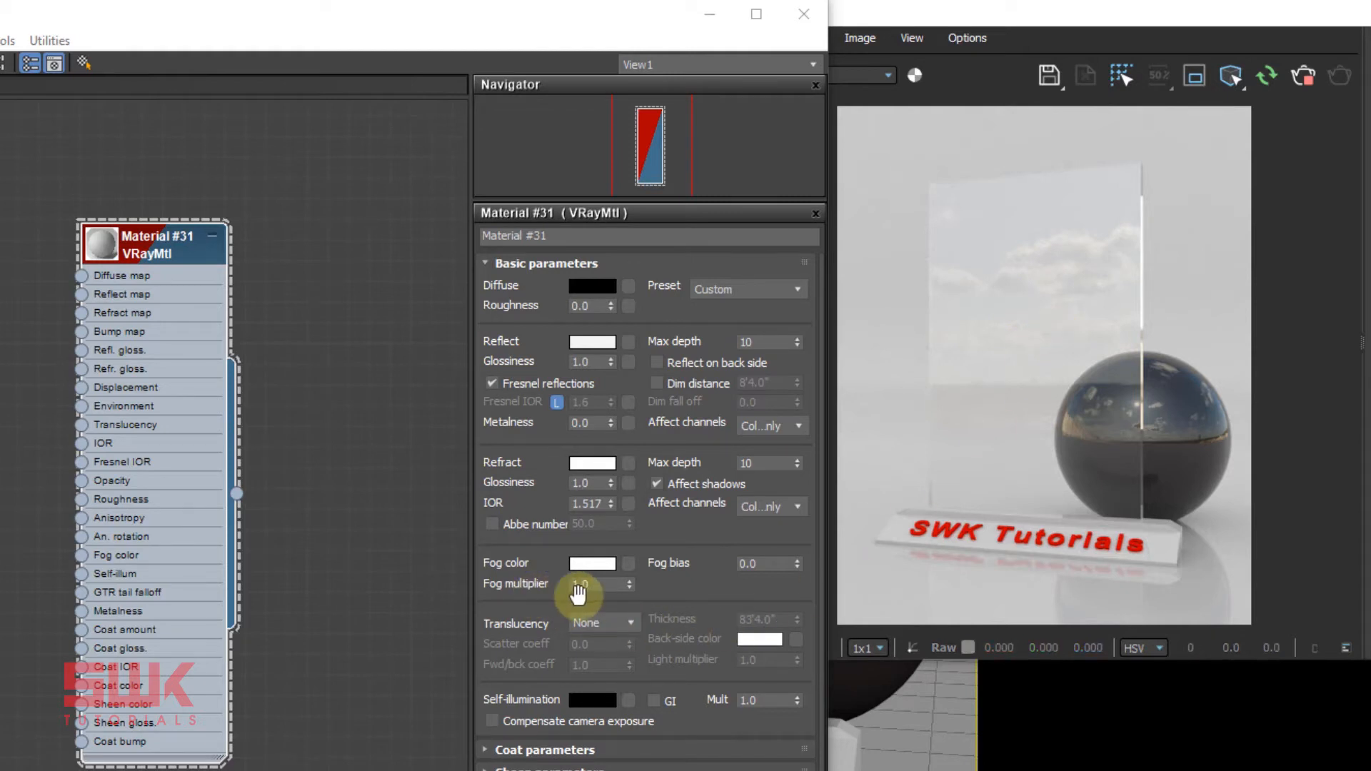
pyautogui.moveTo(593, 575)
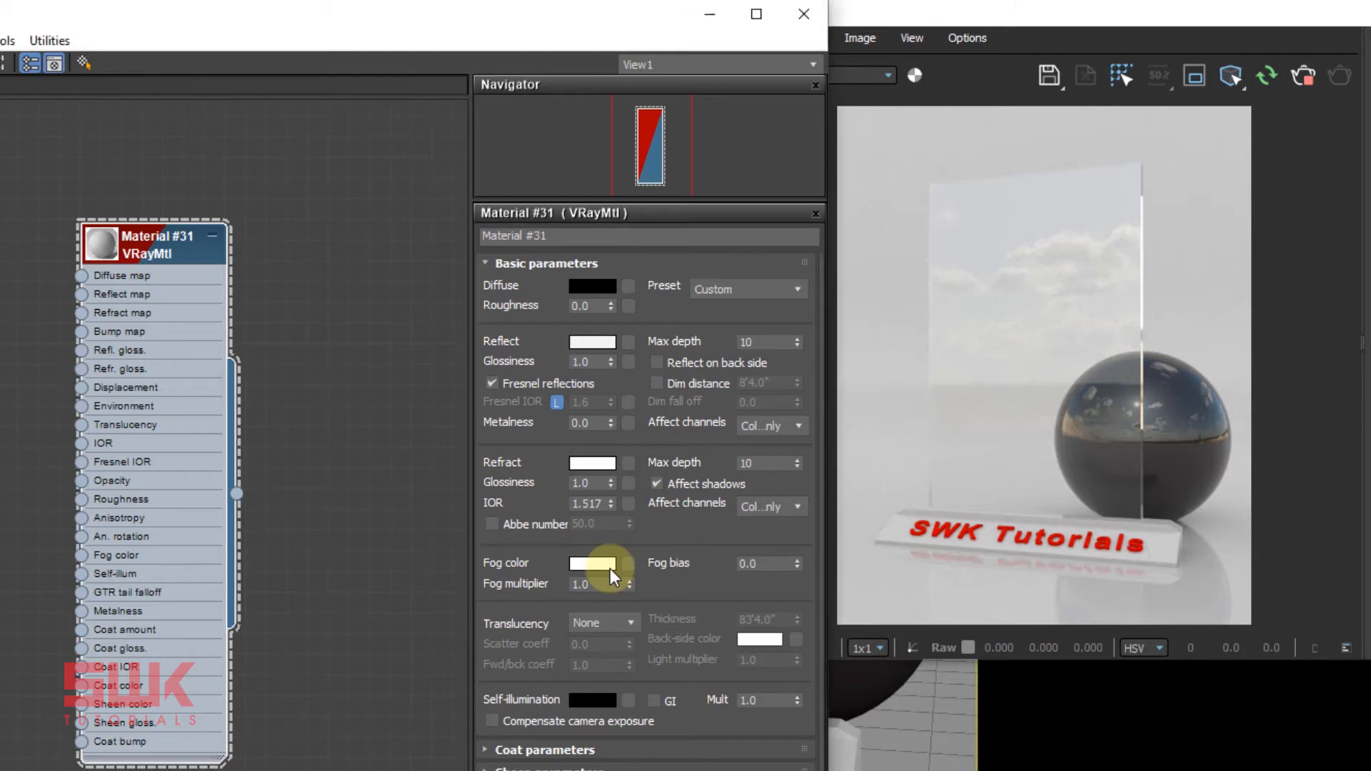
# - Set the Fog colour to a pale pink with saturation lowered to about 66
pyautogui.click(592, 563)
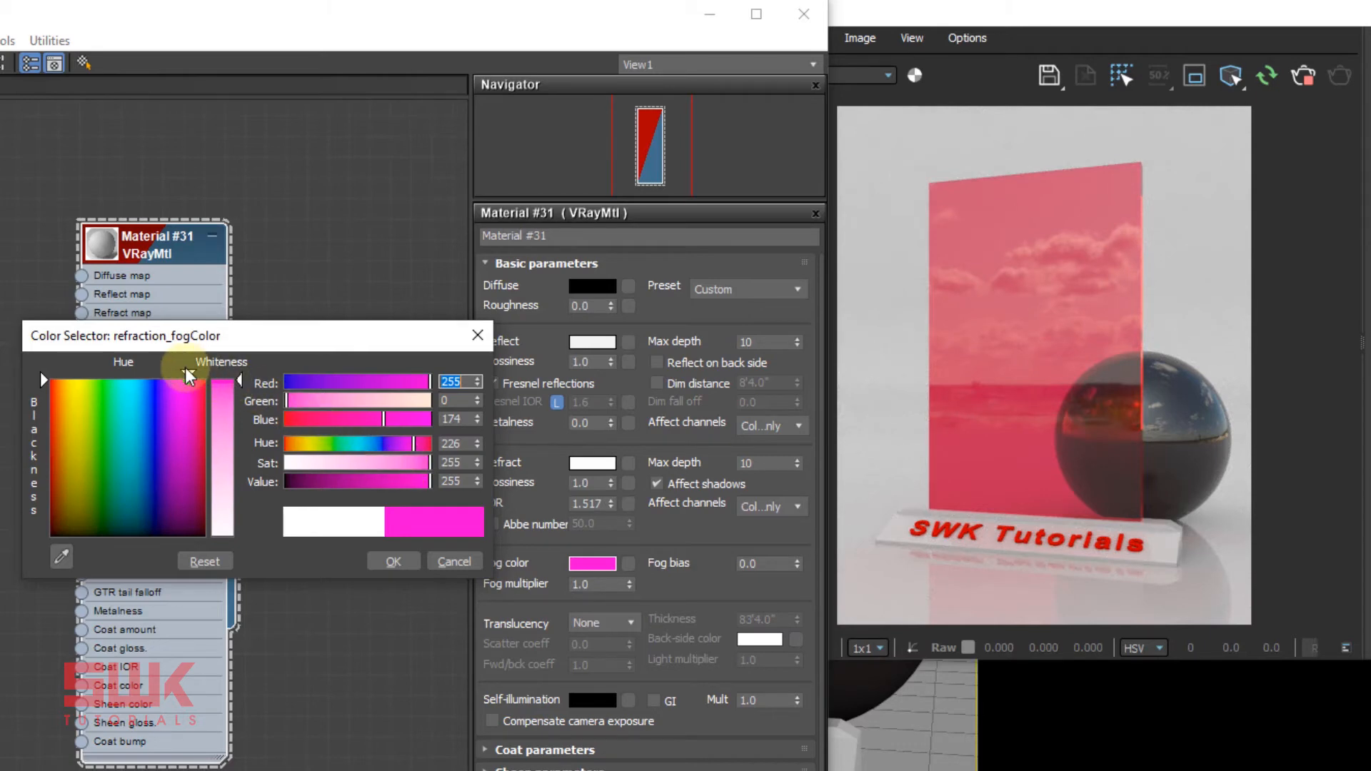
pyautogui.moveTo(188, 376); pyautogui.dragTo(207, 371)
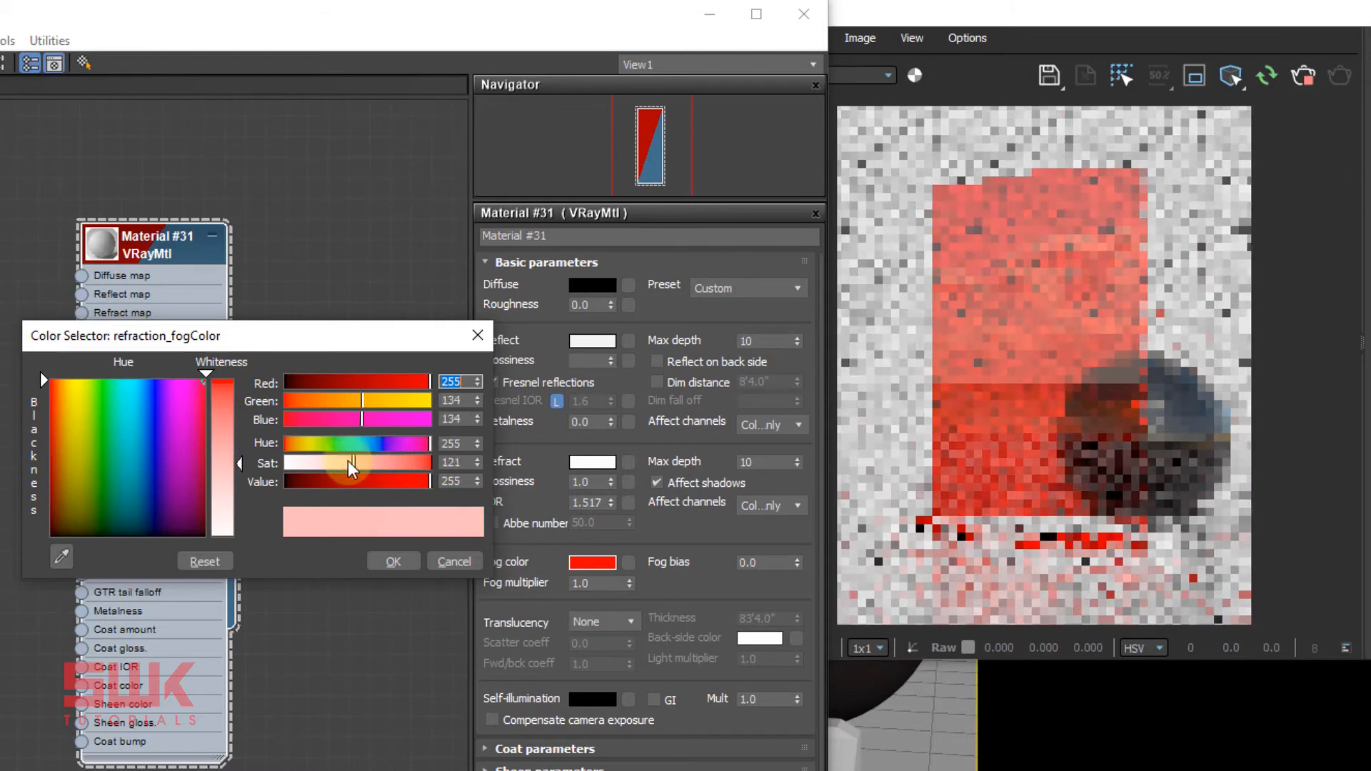
pyautogui.moveTo(350, 462); pyautogui.dragTo(327, 464)
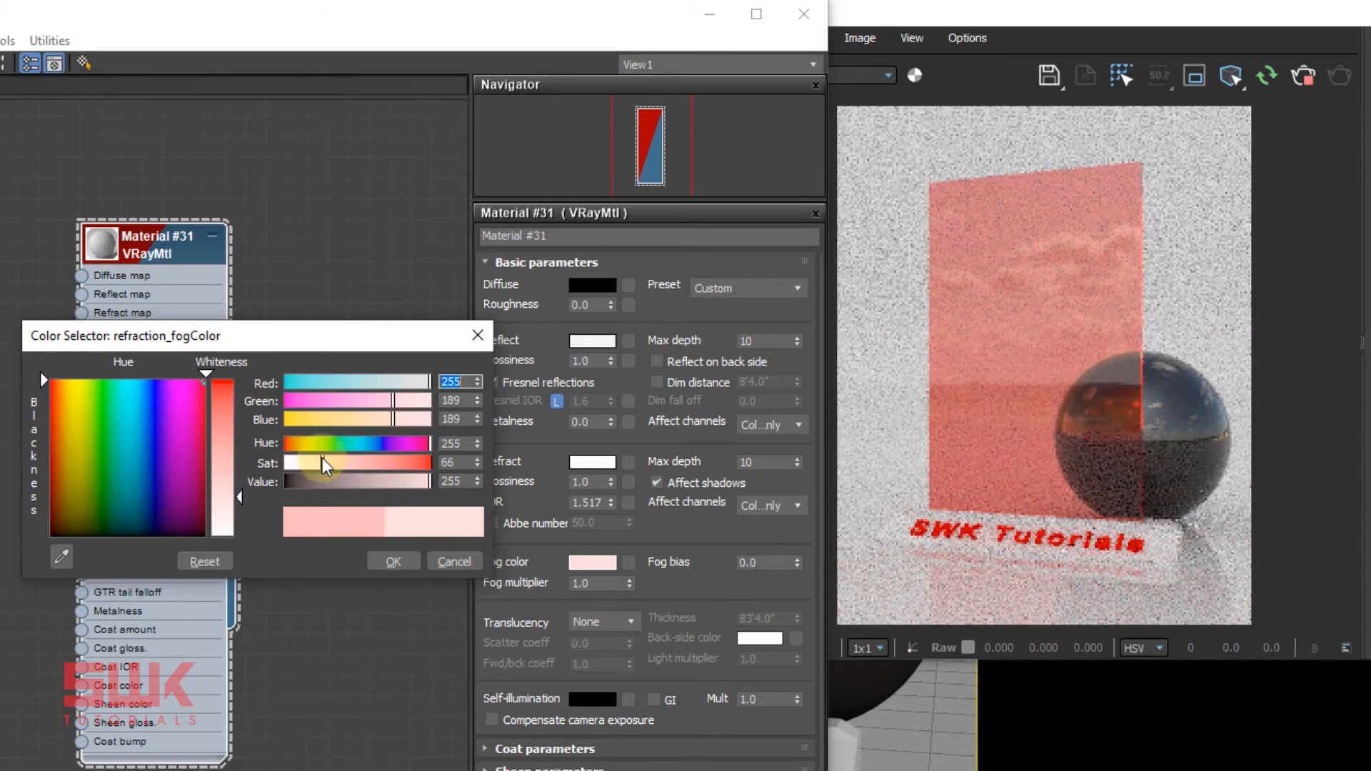
pyautogui.click(393, 561)
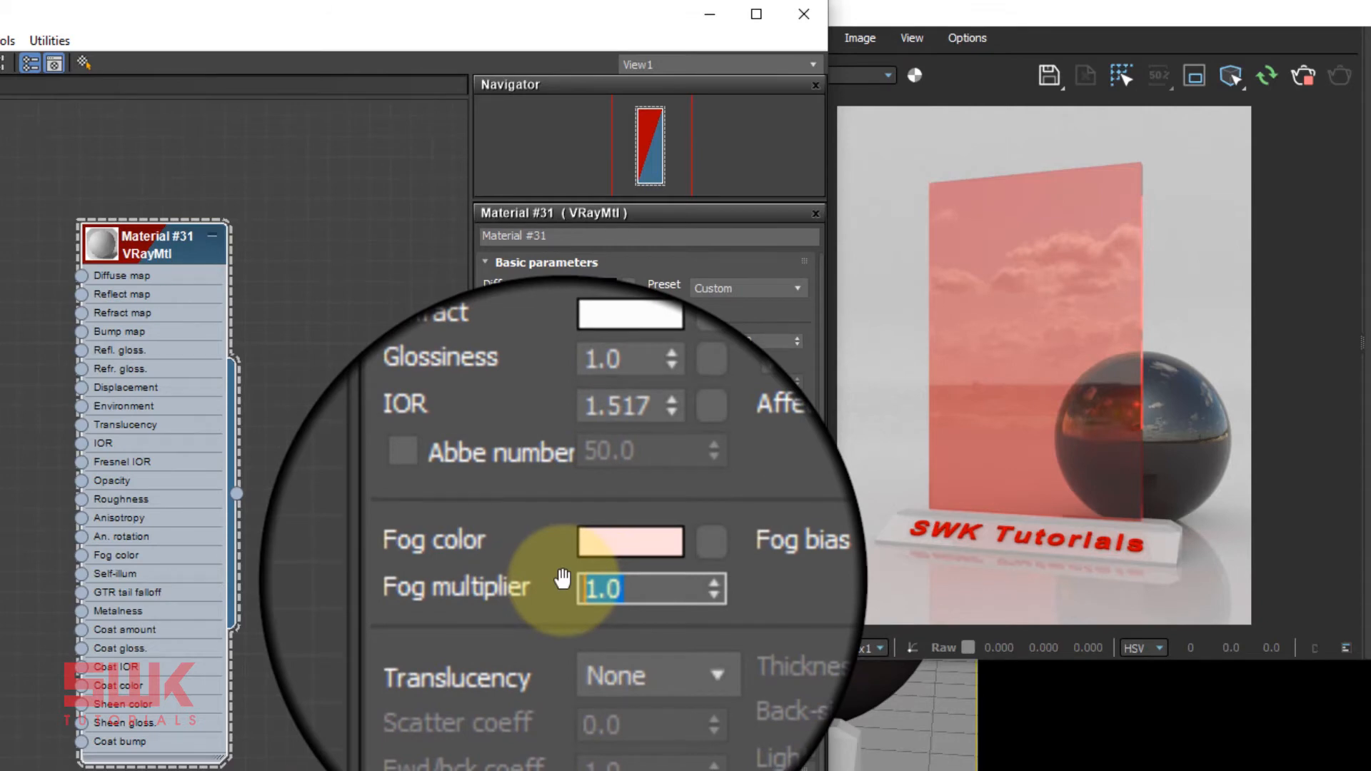
# - Try Fog multiplier values 5.0, 1.0 and 0.5, finishing at 0.2
pyautogui.write('5.0')
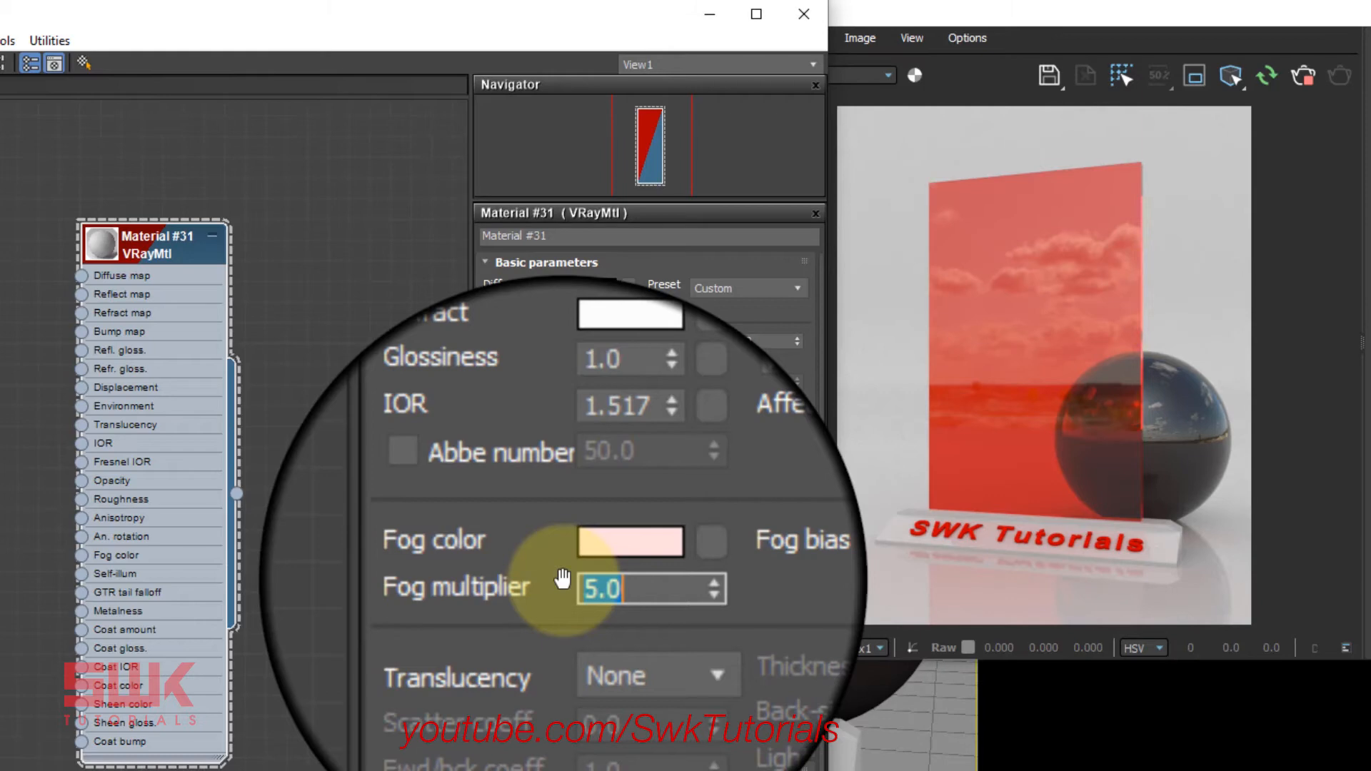
pyautogui.write('1.0')
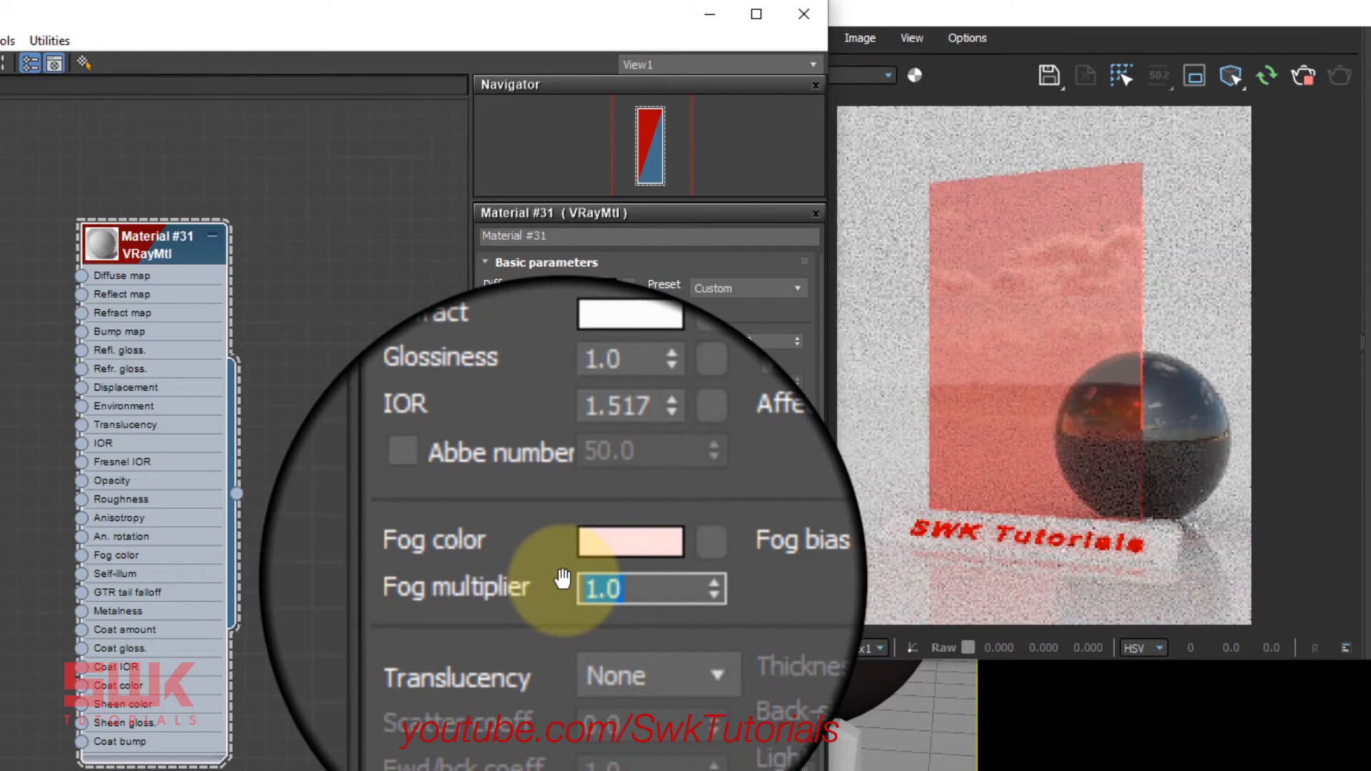
pyautogui.write('.5')
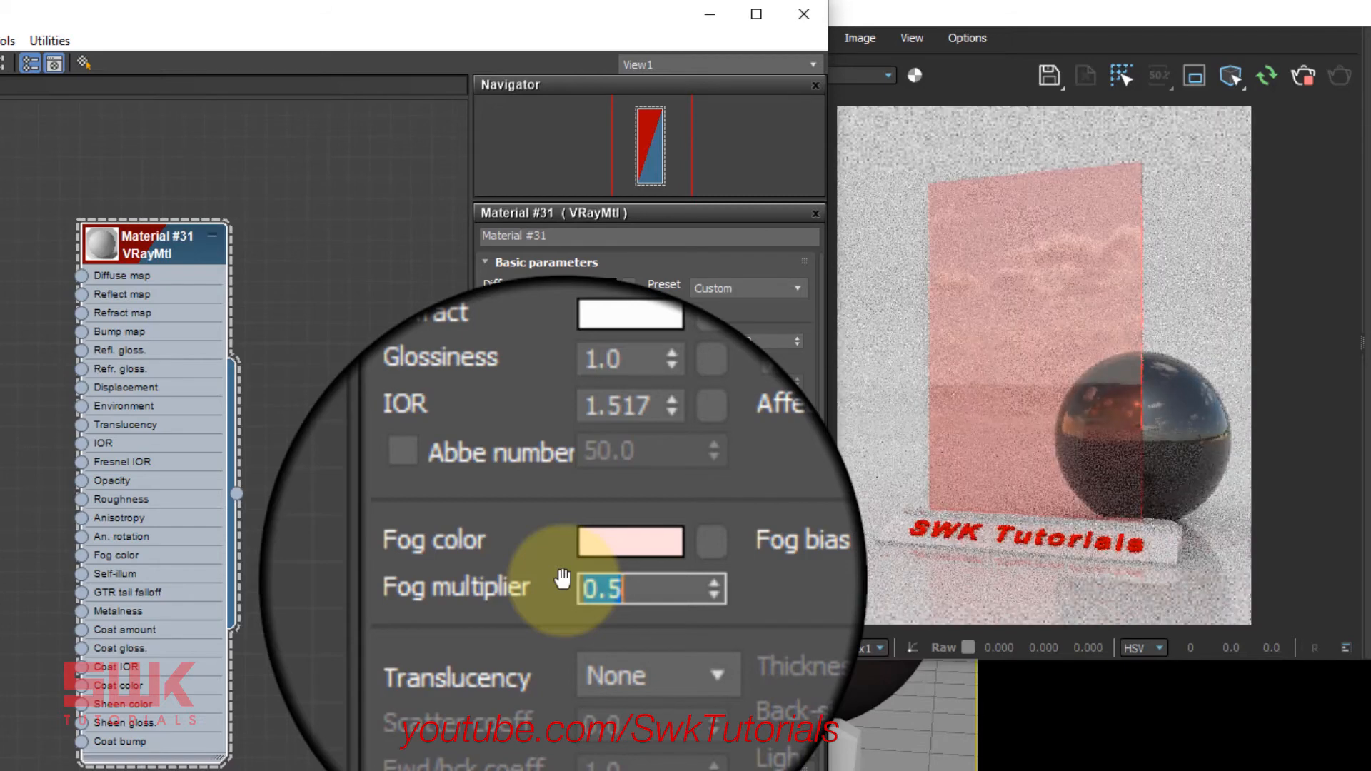
pyautogui.write('0.2')
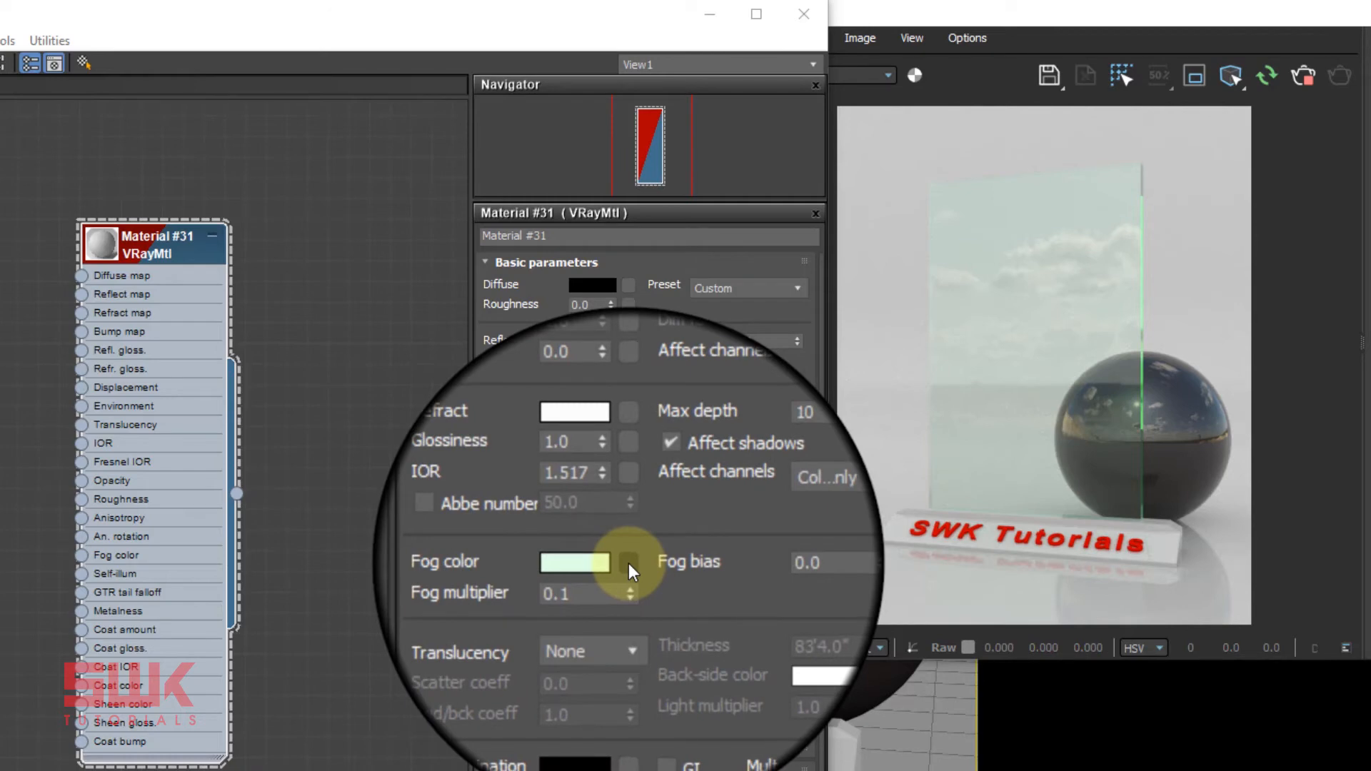
# - Search 'gradient' and add a Gradient Ramp map to the Fog color slot
pyautogui.click(627, 563)
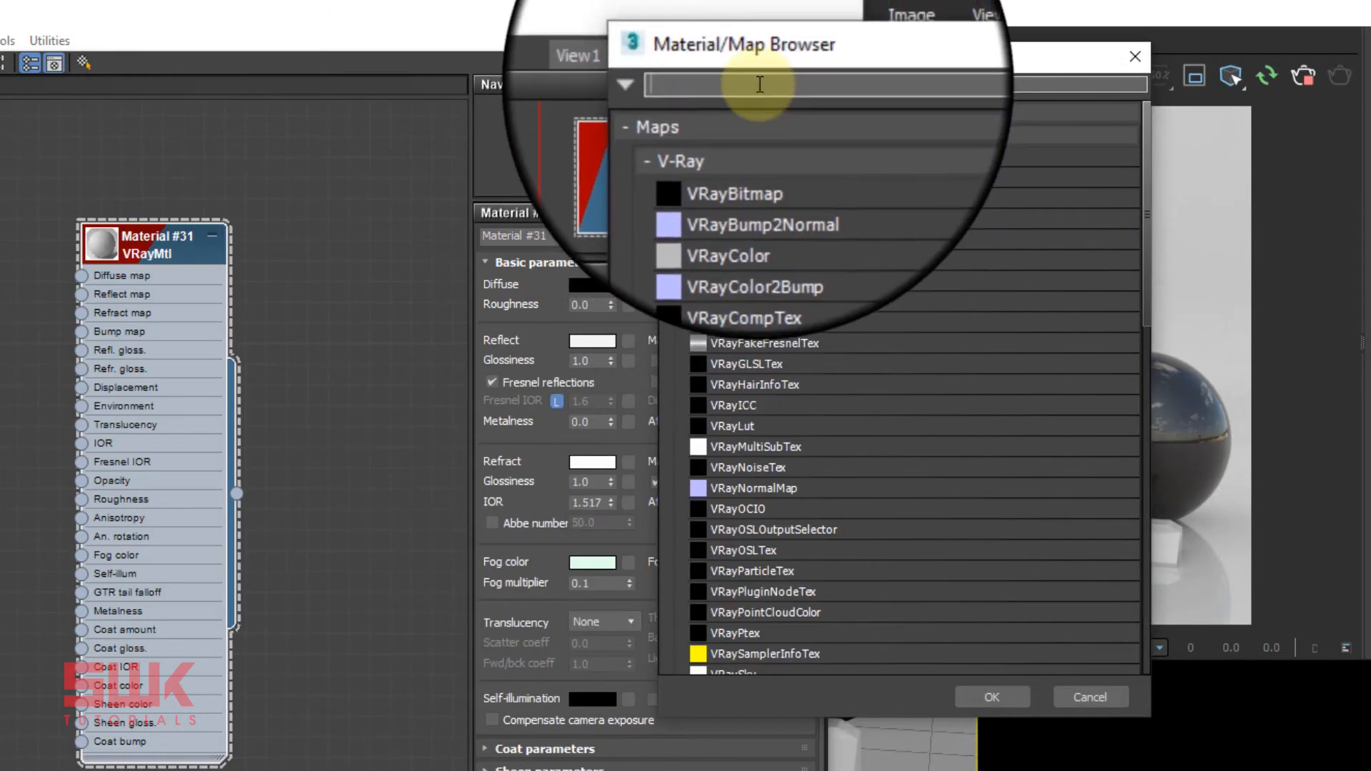
pyautogui.write('gradient')
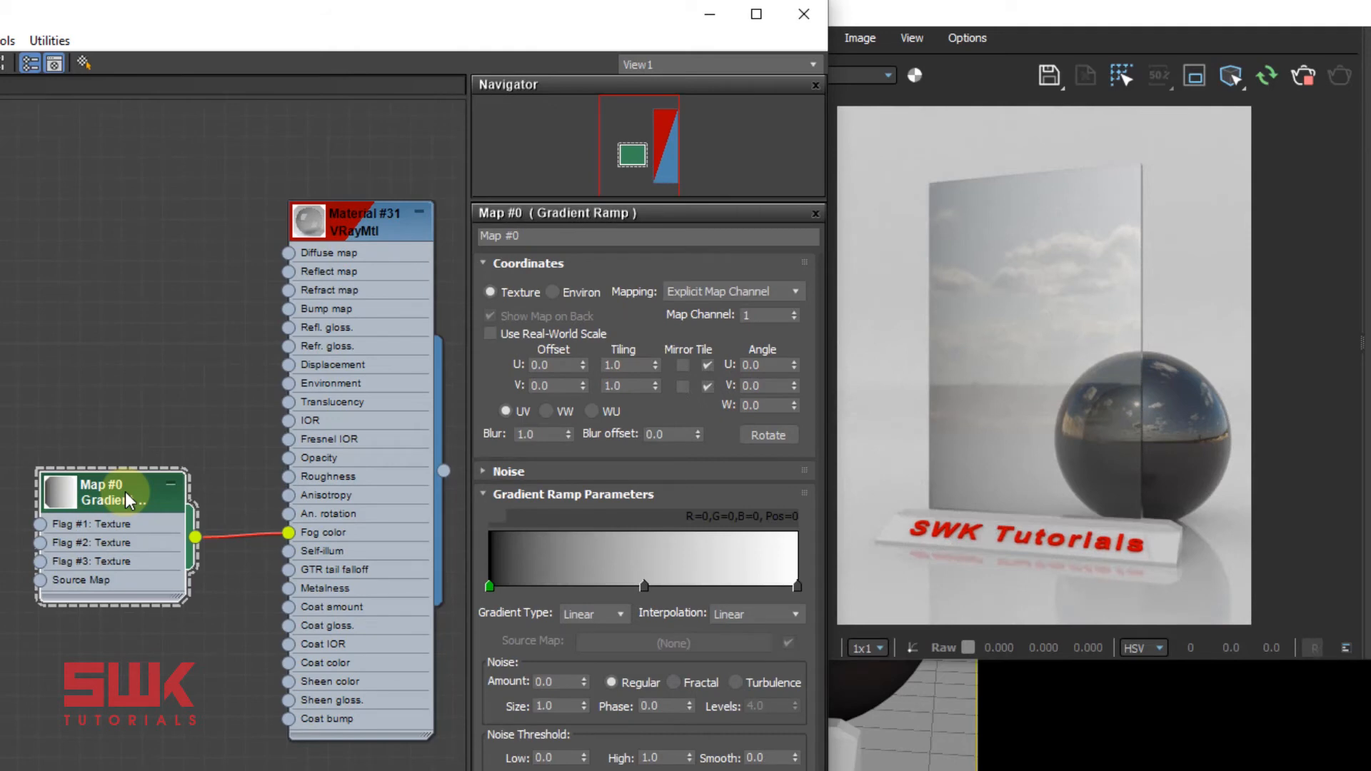
pyautogui.rightClick(642, 586)
pyautogui.write('-90')
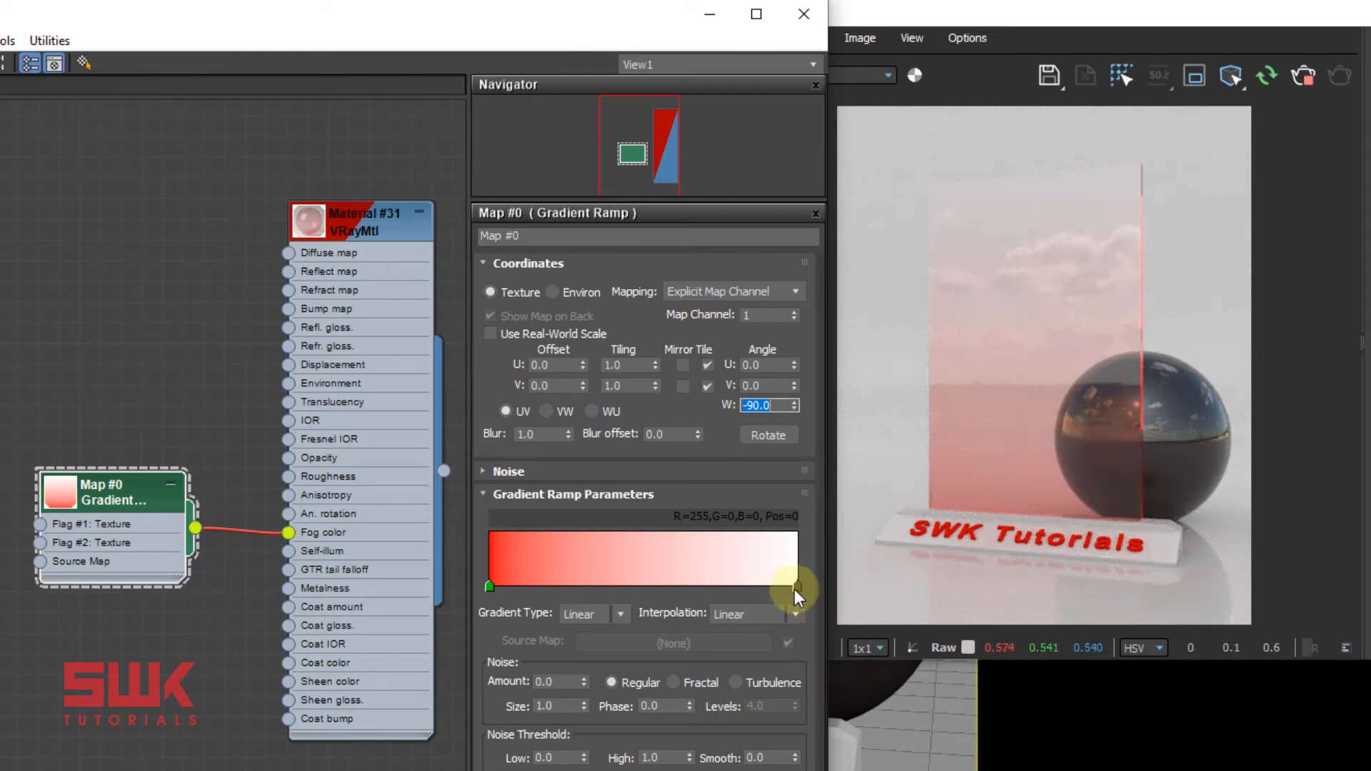
# - Make the gradient's right flag light blue, then reselect the Material #31 node
pyautogui.doubleClick(798, 585)
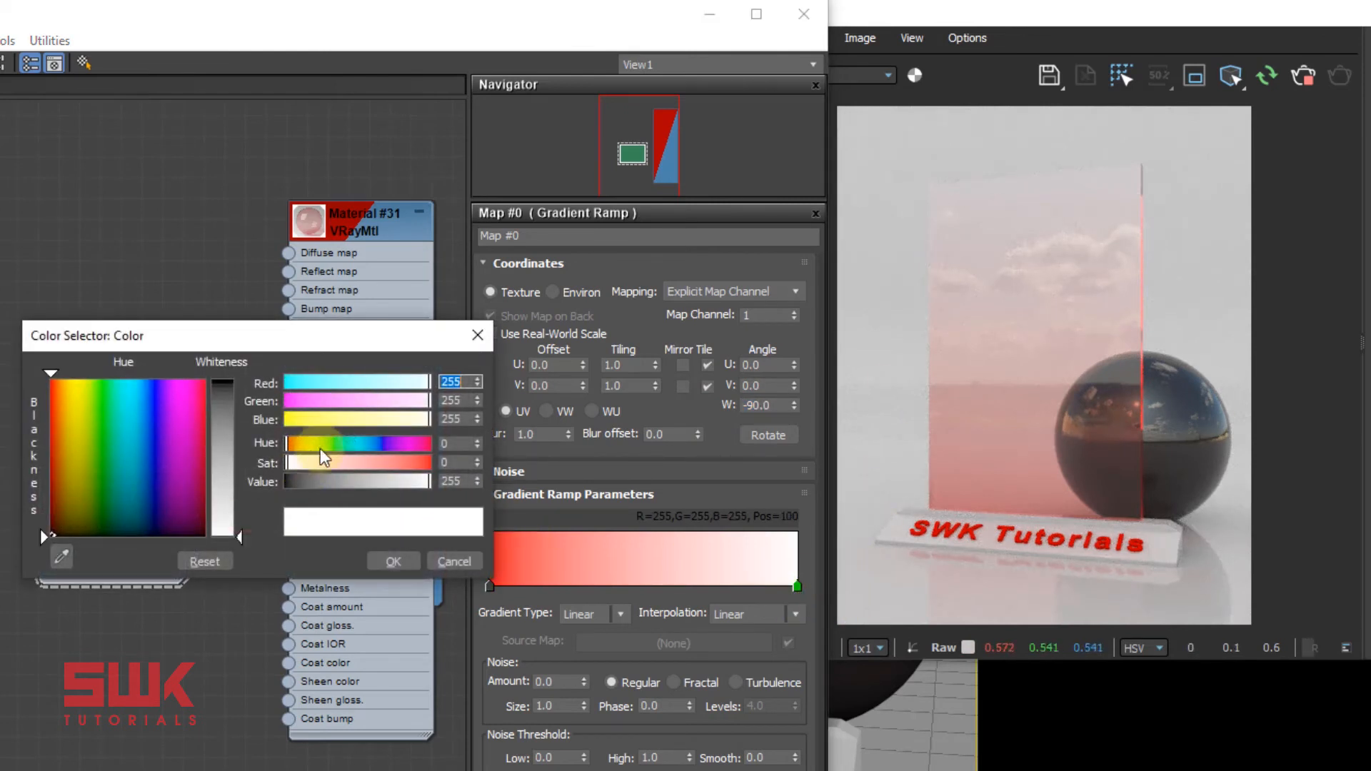
pyautogui.click(146, 430)
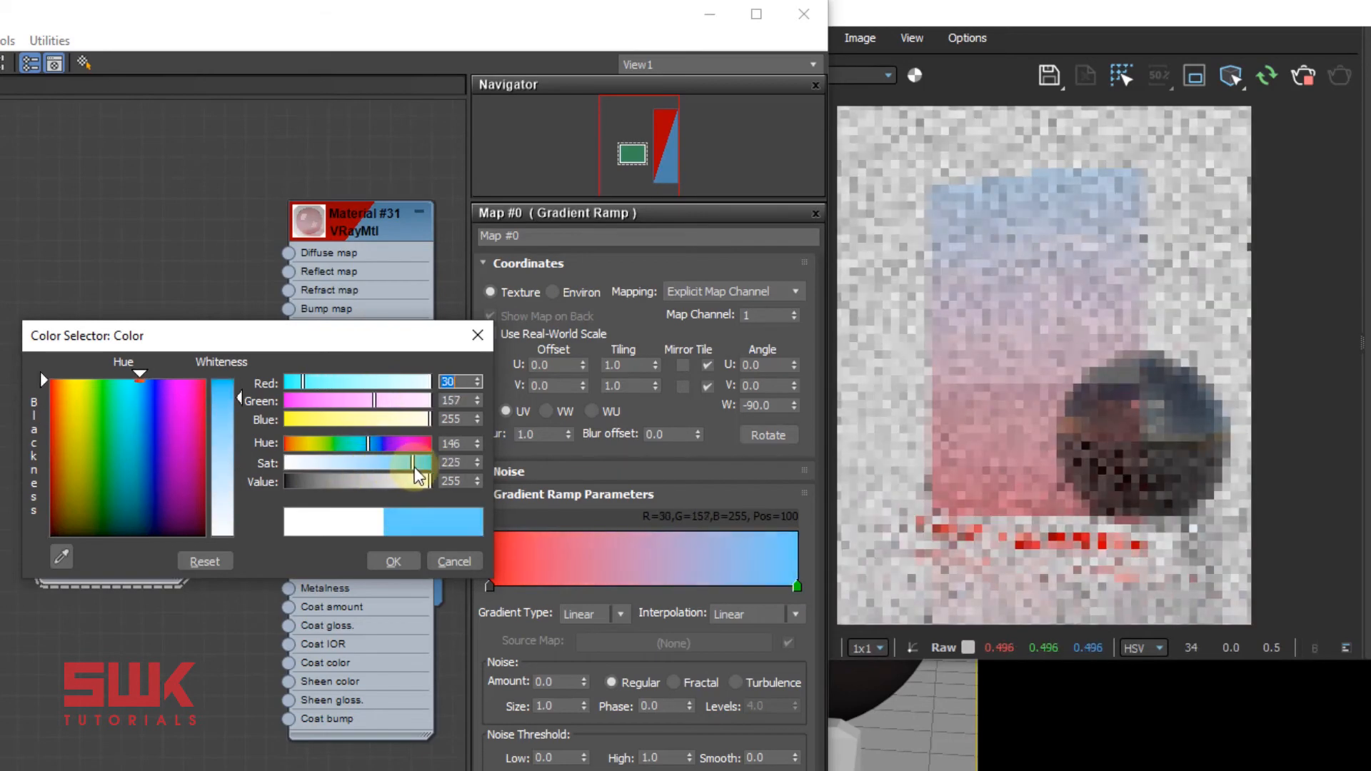
pyautogui.click(394, 560)
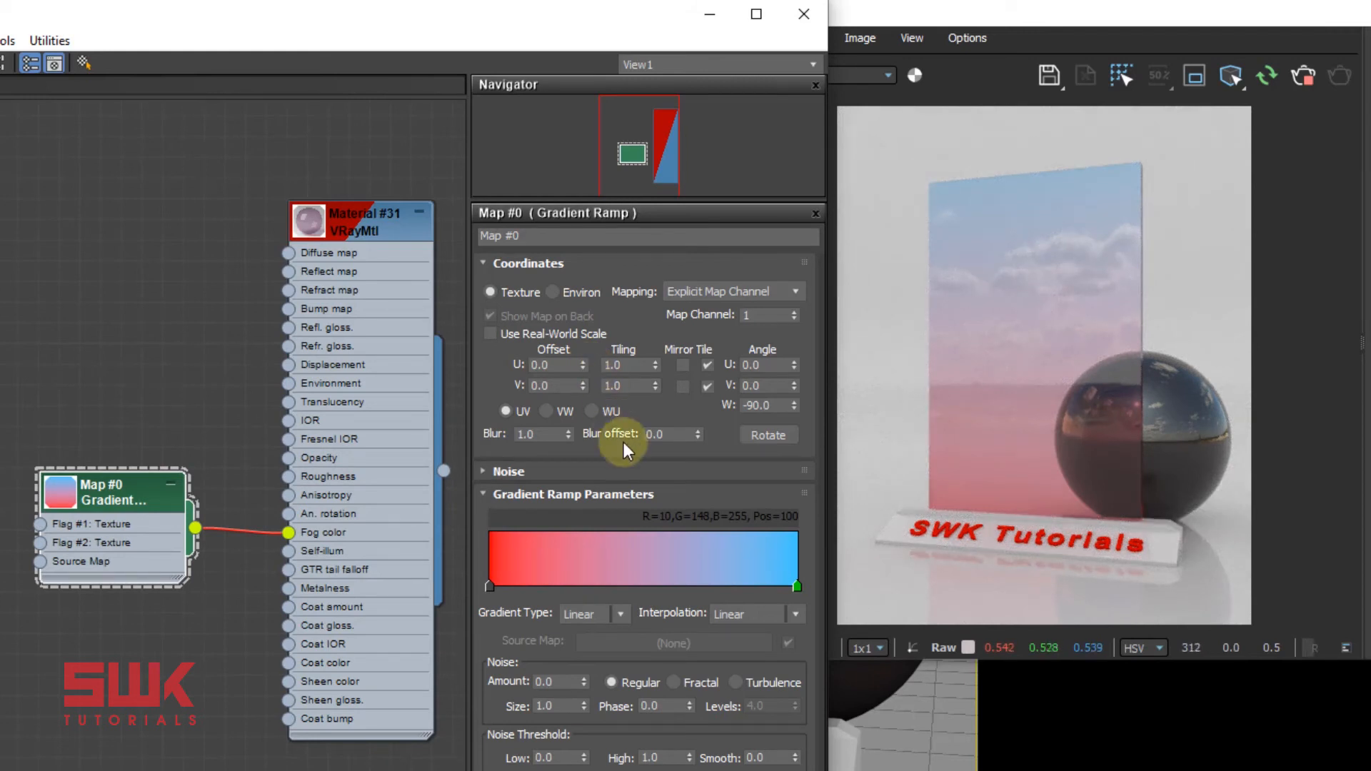
pyautogui.moveTo(636, 484)
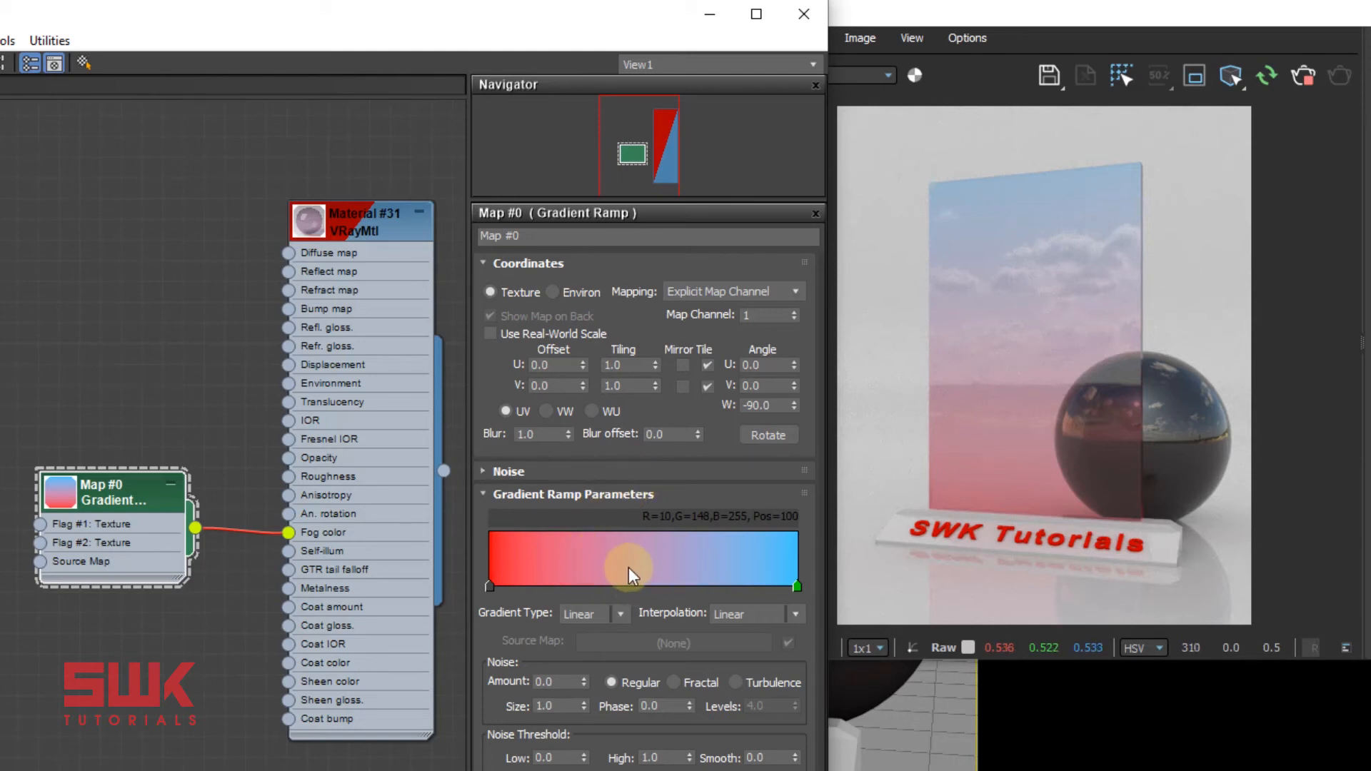
pyautogui.moveTo(659, 596)
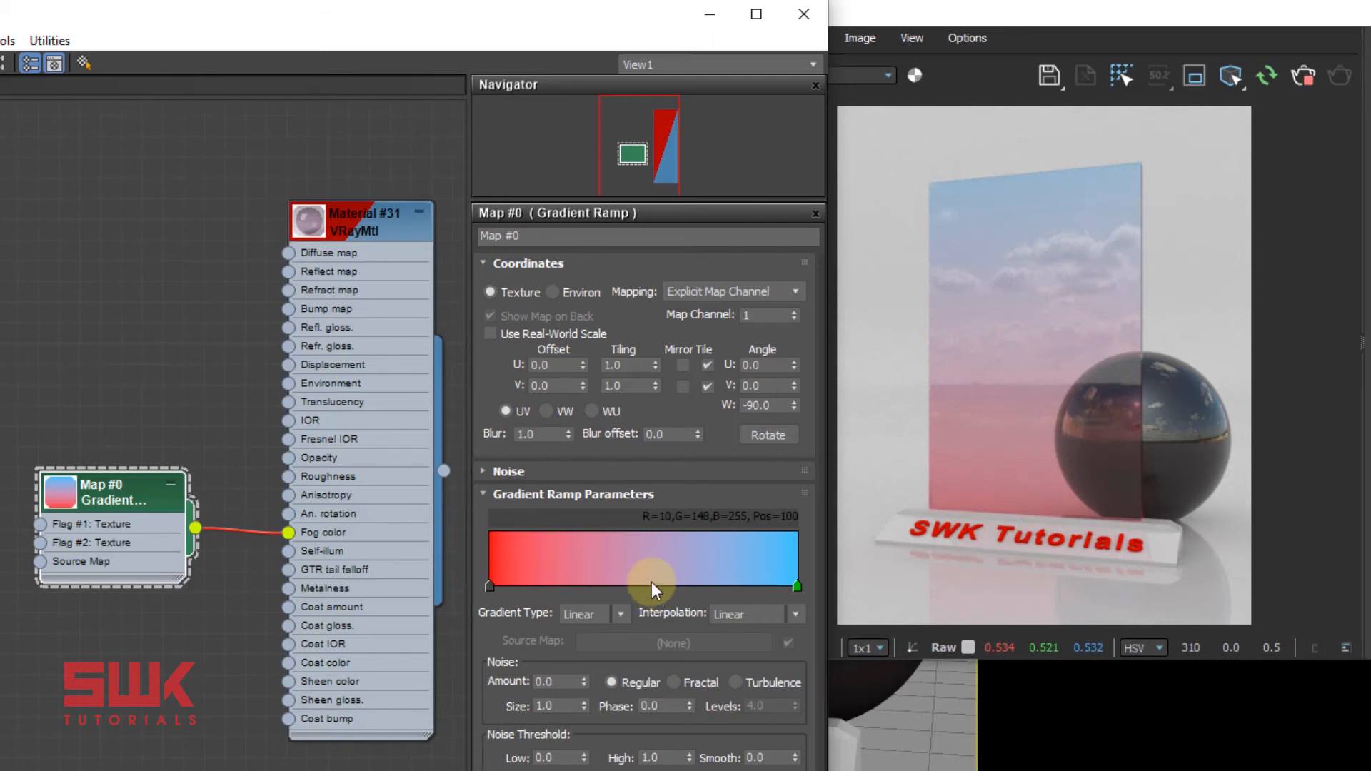
pyautogui.click(369, 220)
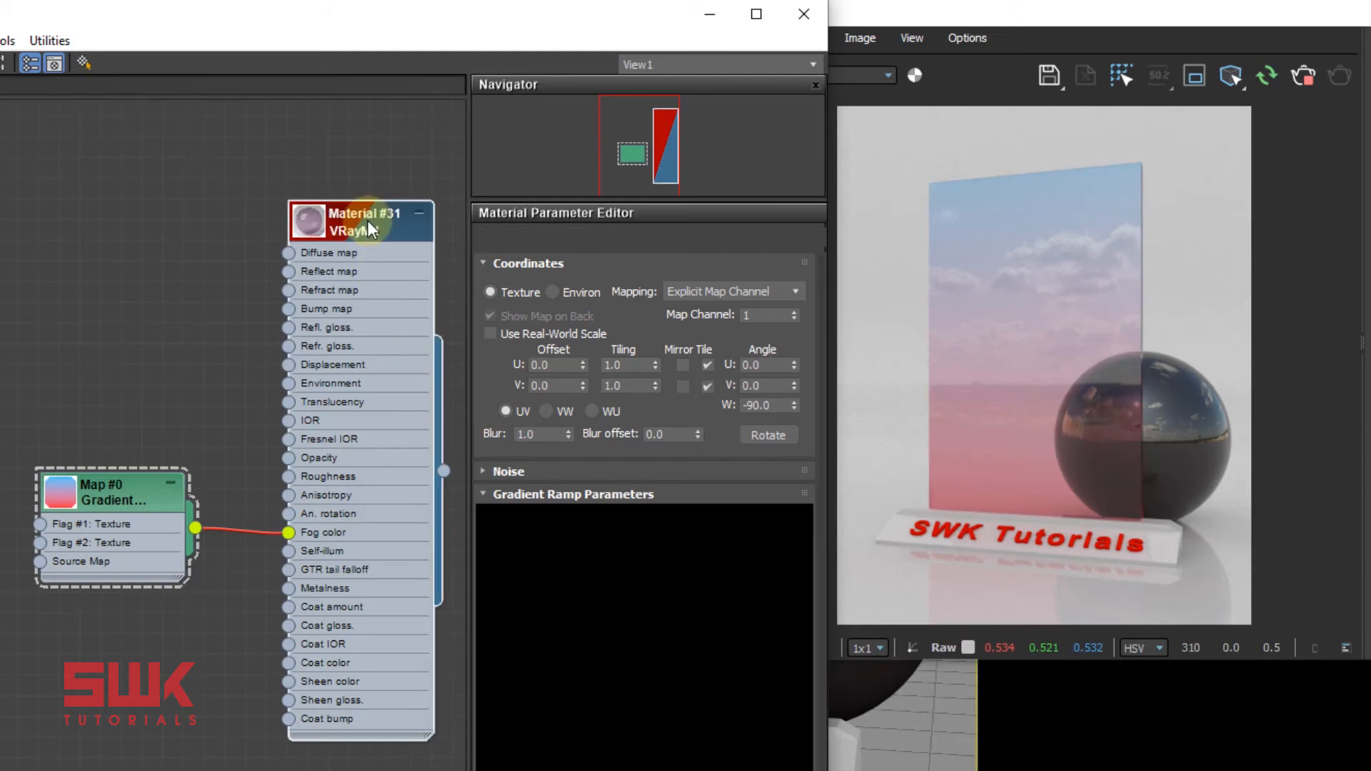
# - Search 'bitm' and add a Bitmap map to the Fog color slot
pyautogui.click(365, 223)
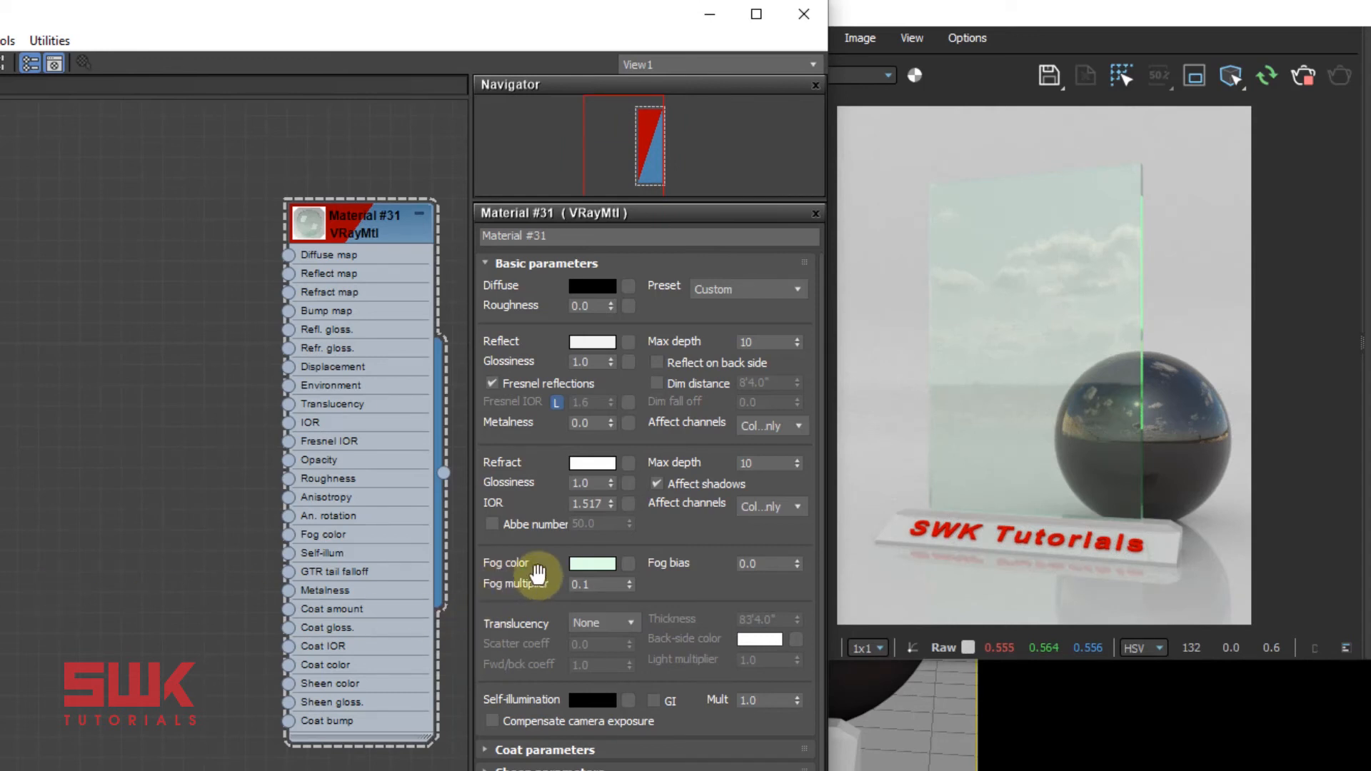
pyautogui.click(628, 563)
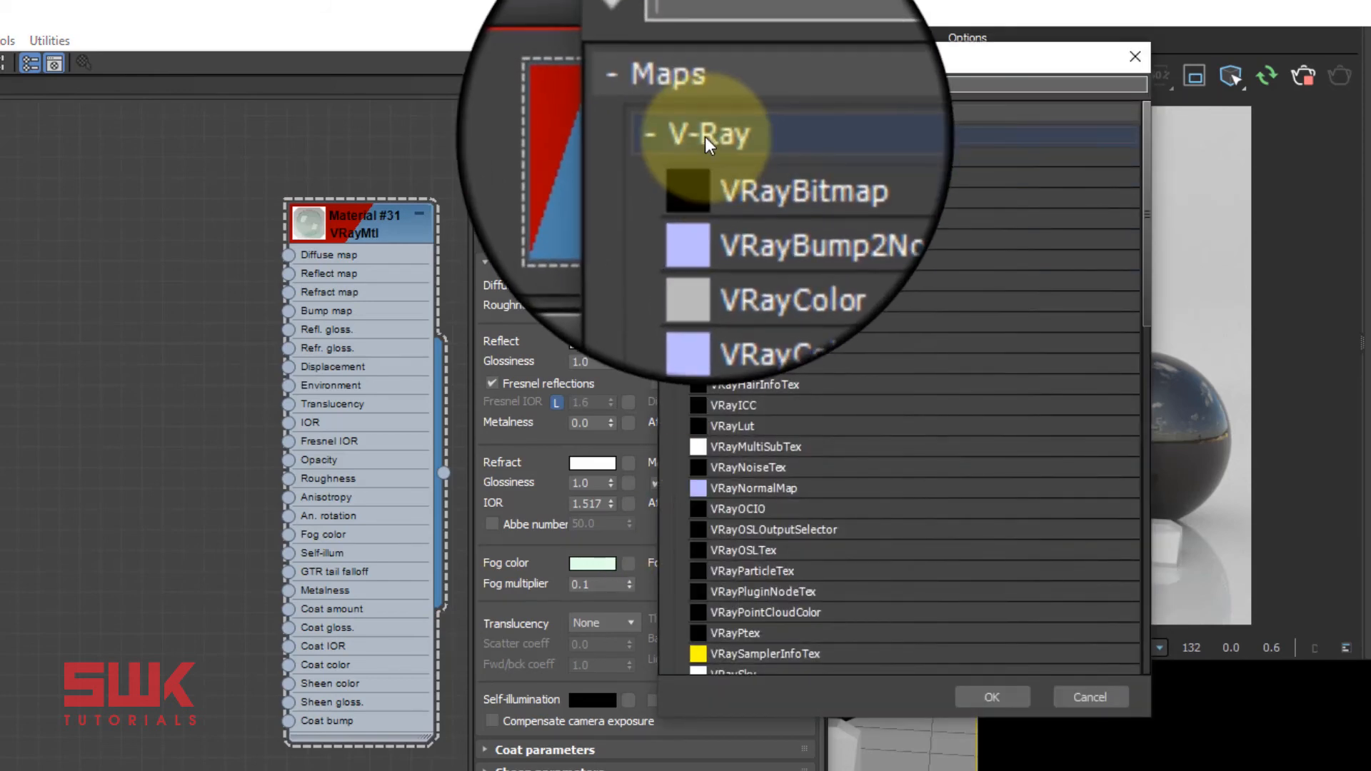
pyautogui.write('b')
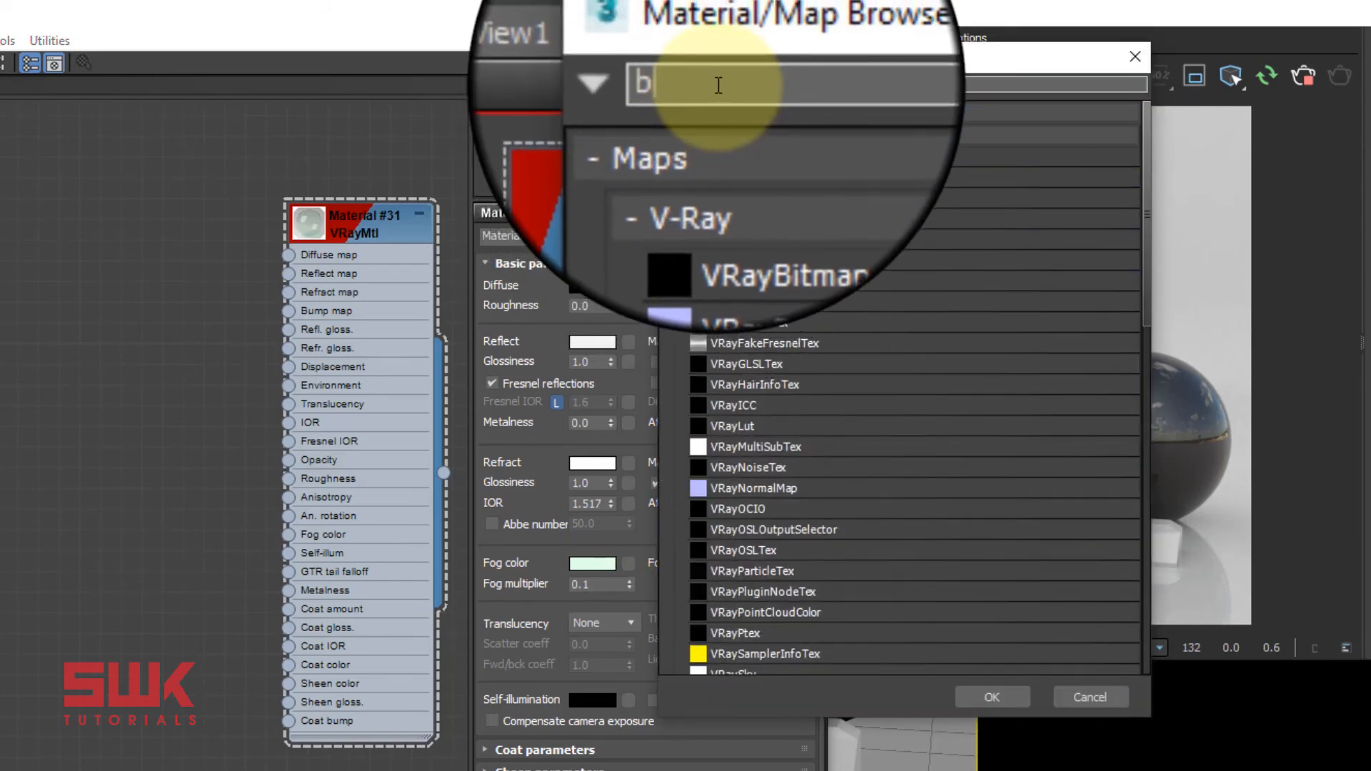
pyautogui.write('itm')
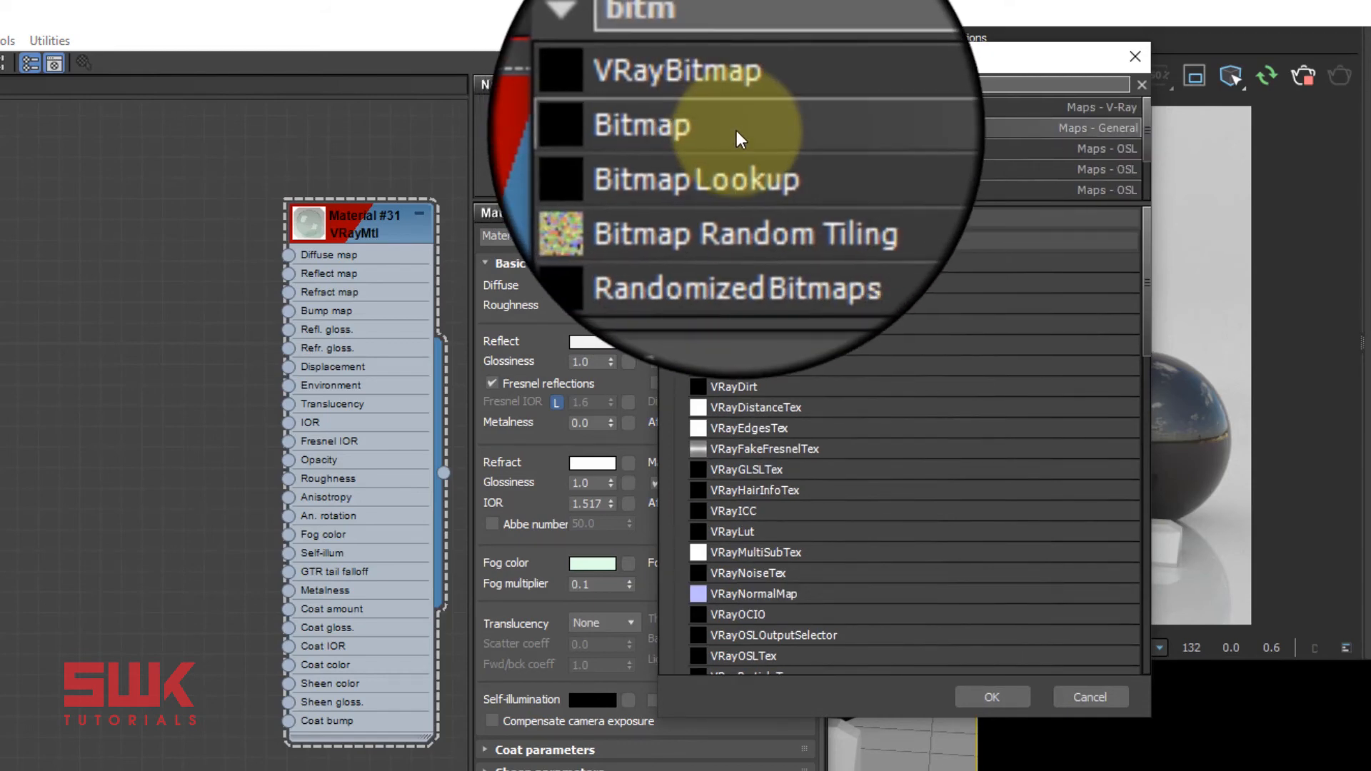
pyautogui.click(641, 125)
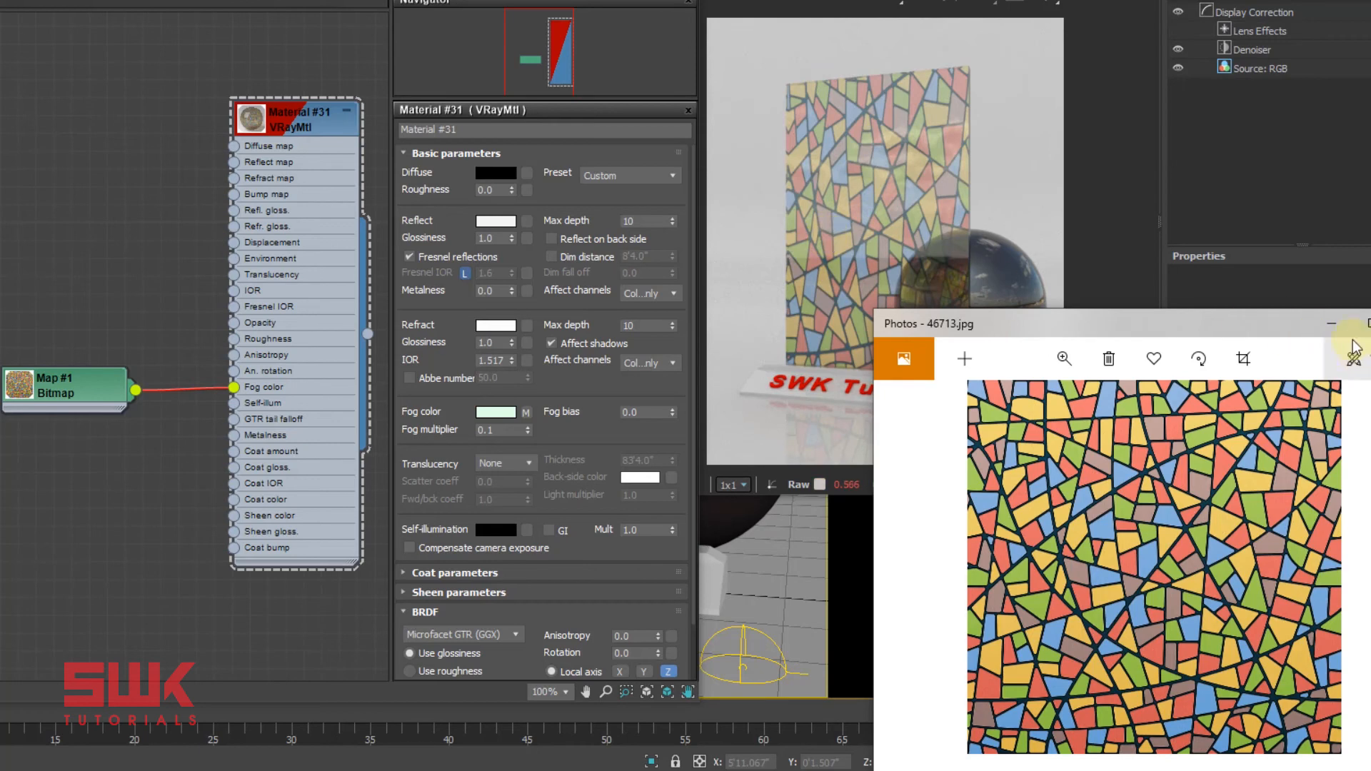
# - Tile the stained-glass bitmap twice vertically (V 2.0) and set Material #31's fog multiplier to 0.3
pyautogui.click(1365, 345)
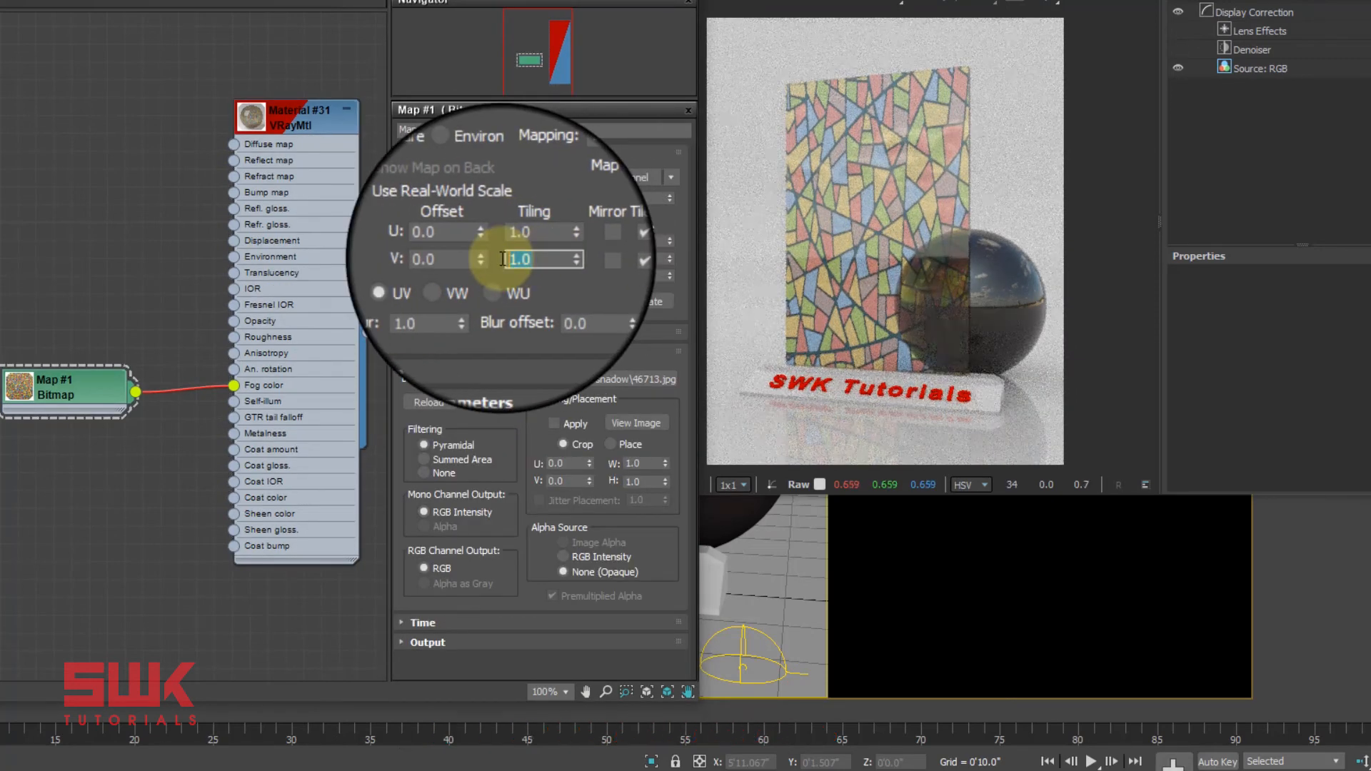
pyautogui.write('2.0')
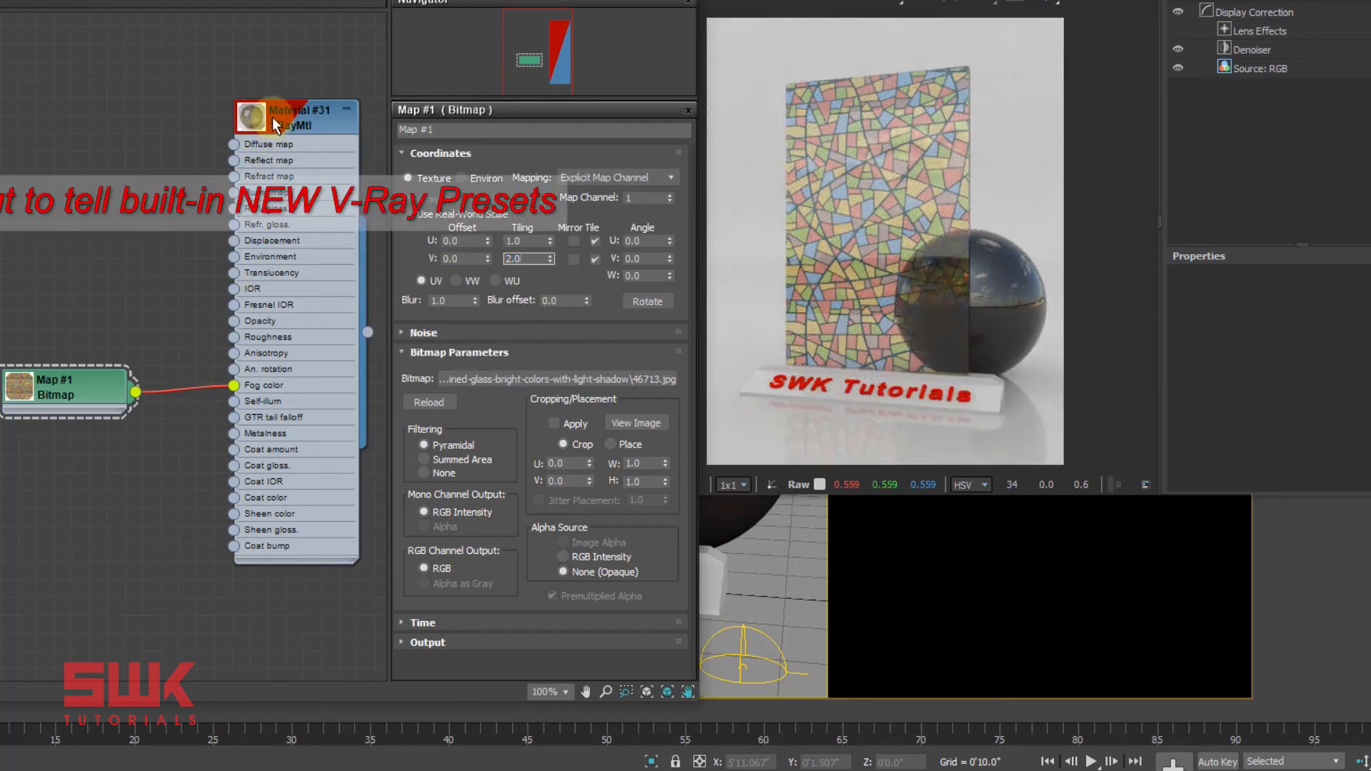
pyautogui.click(278, 118)
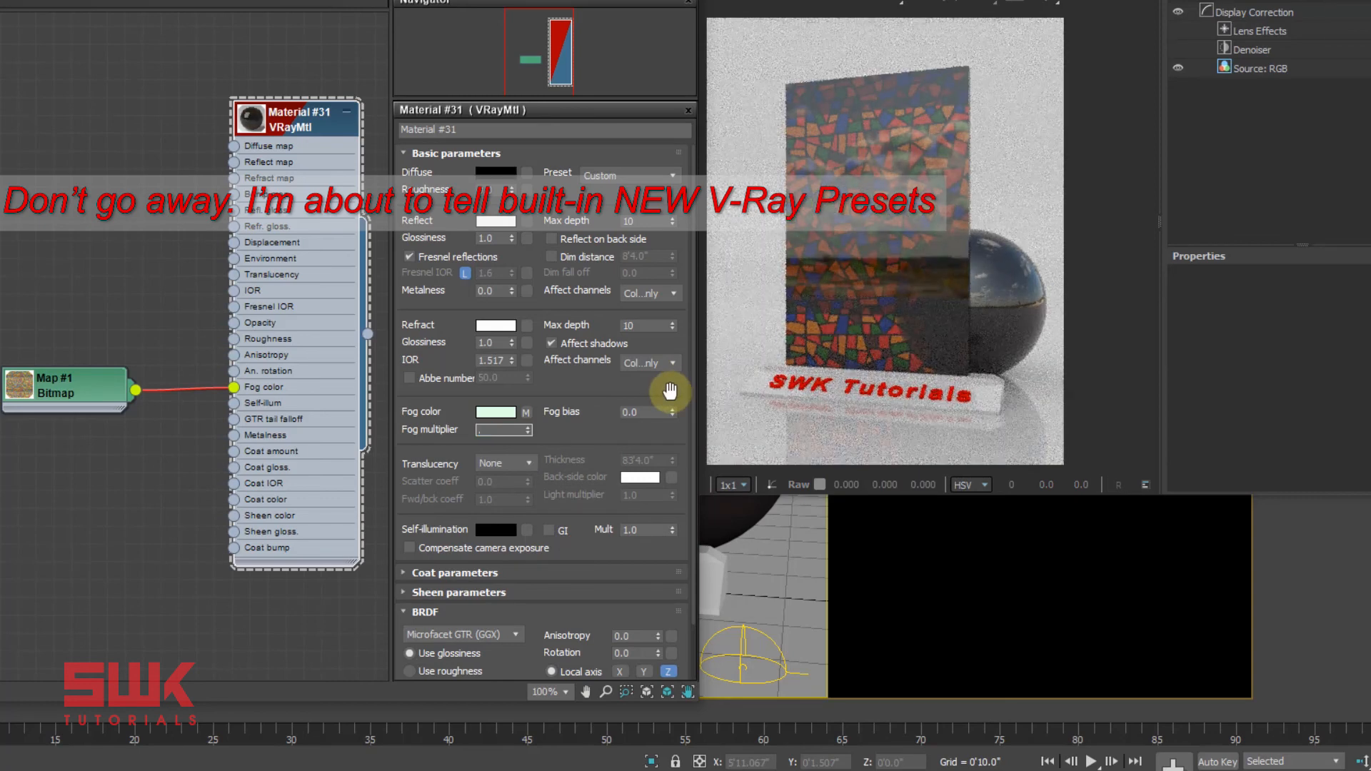
pyautogui.write('0.3')
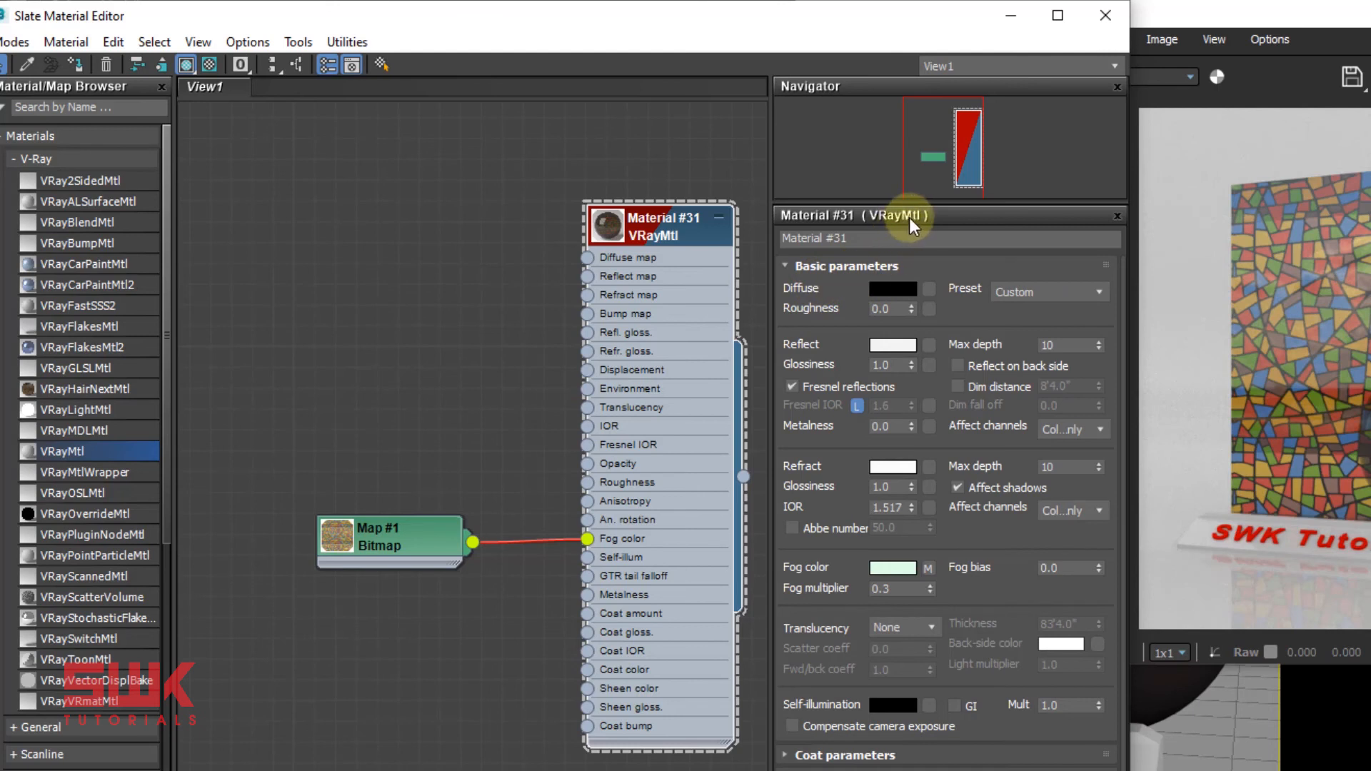
pyautogui.moveTo(1017, 299)
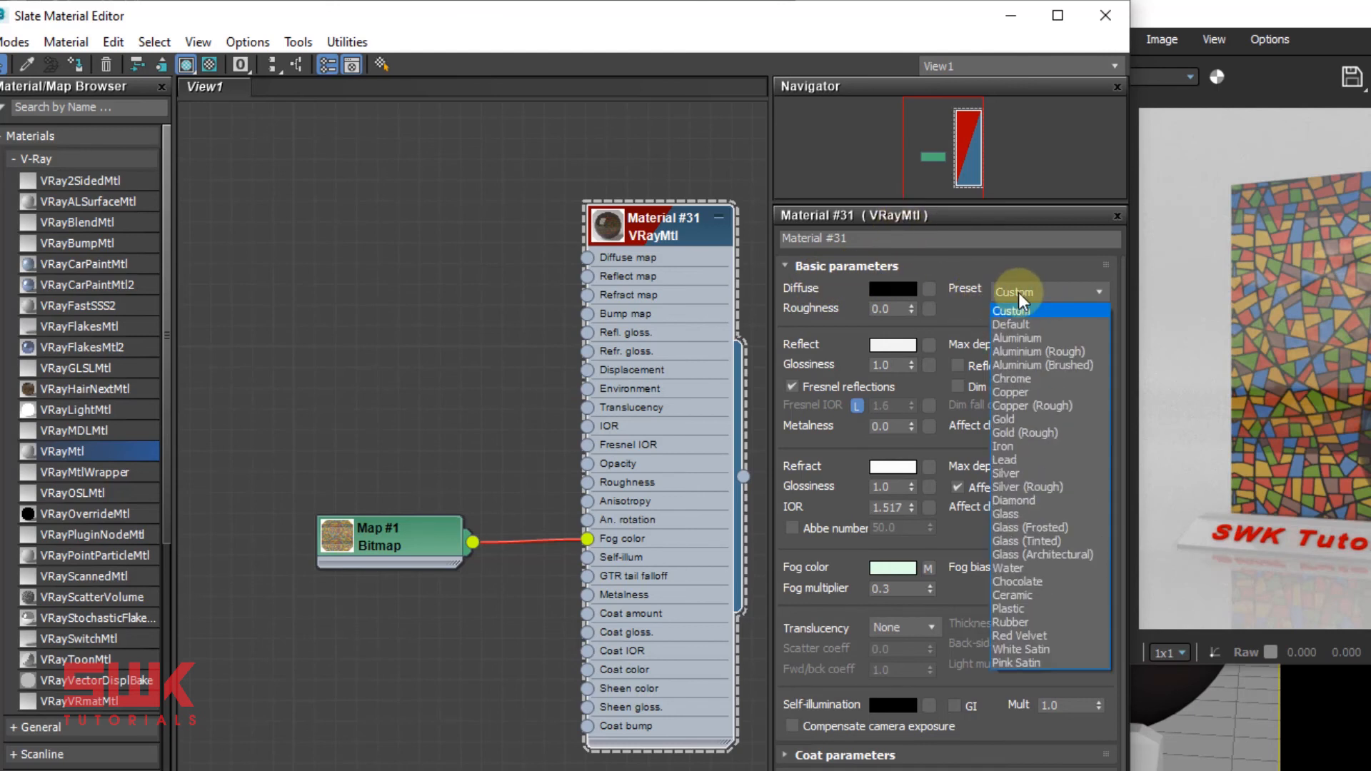
pyautogui.moveTo(1062, 547)
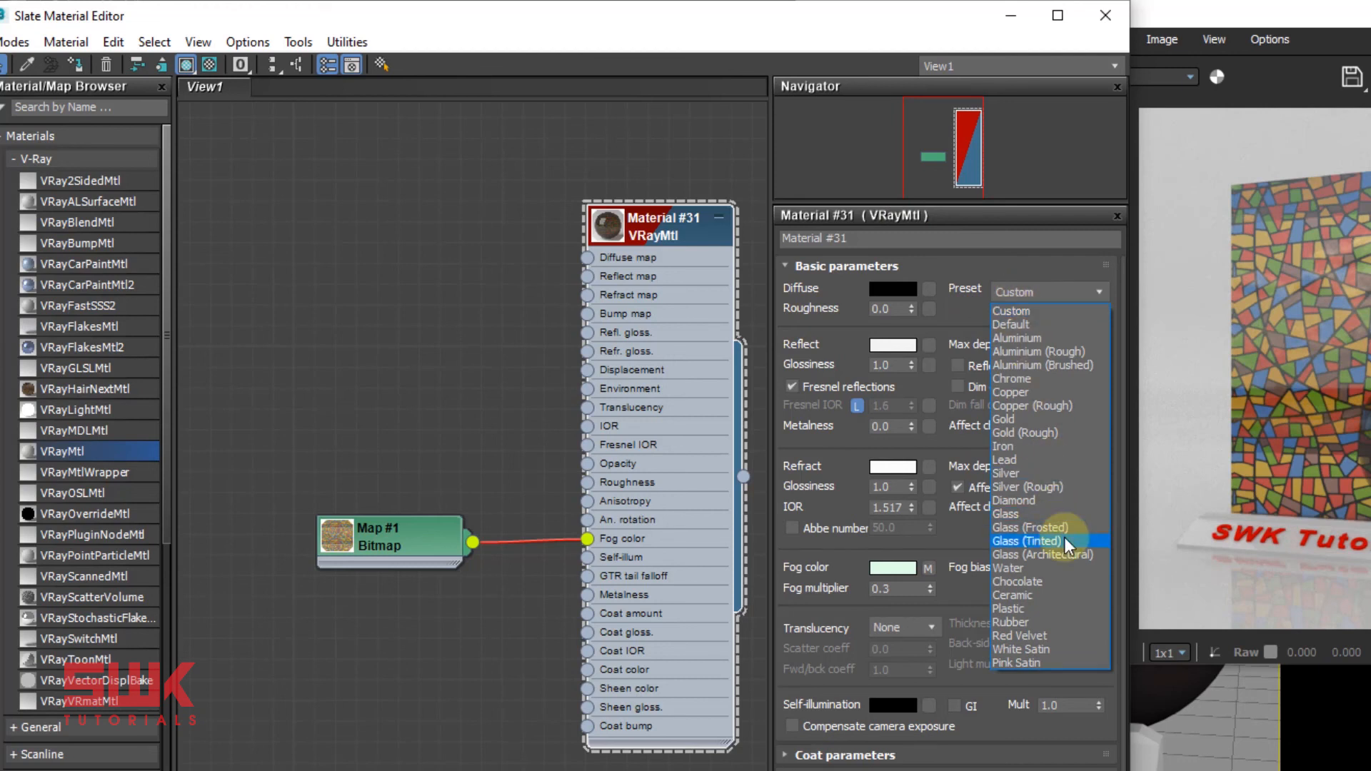
pyautogui.moveTo(1028, 514)
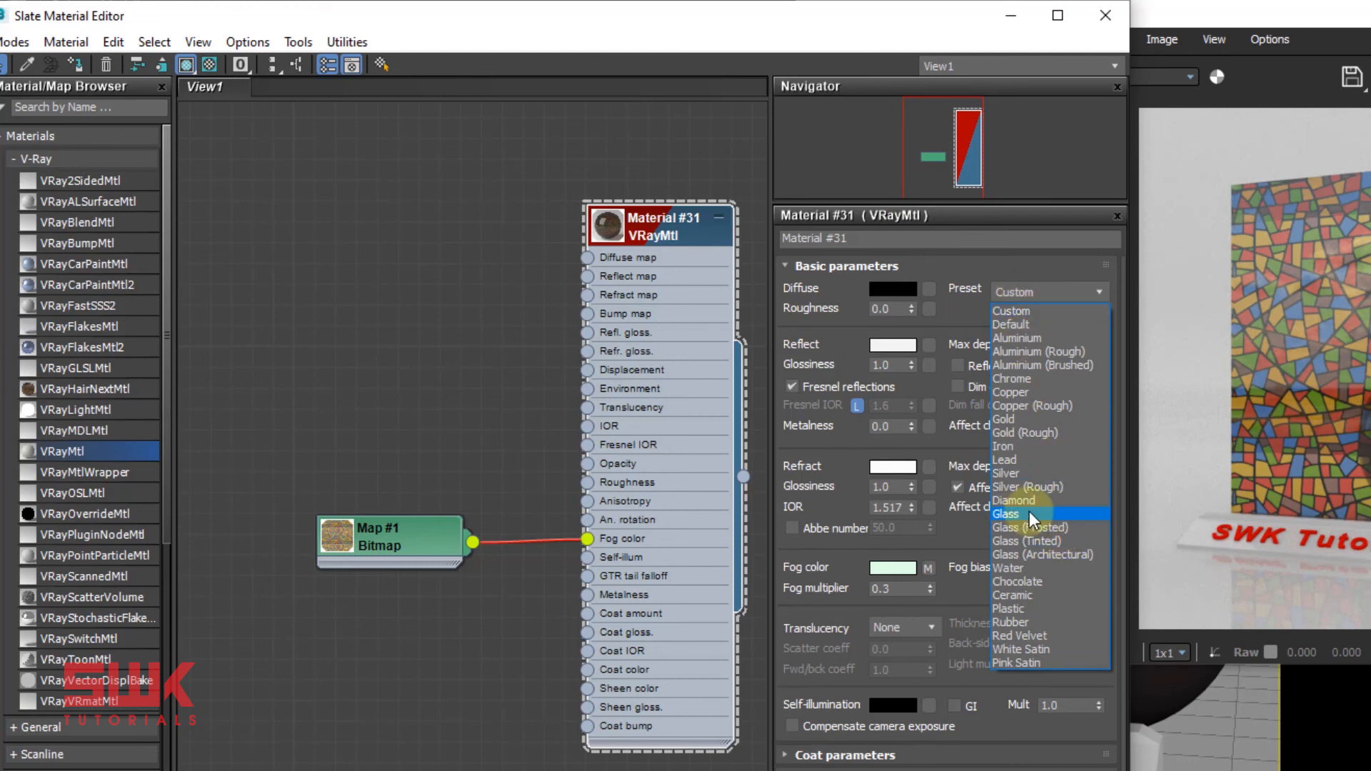
pyautogui.moveTo(1044, 548)
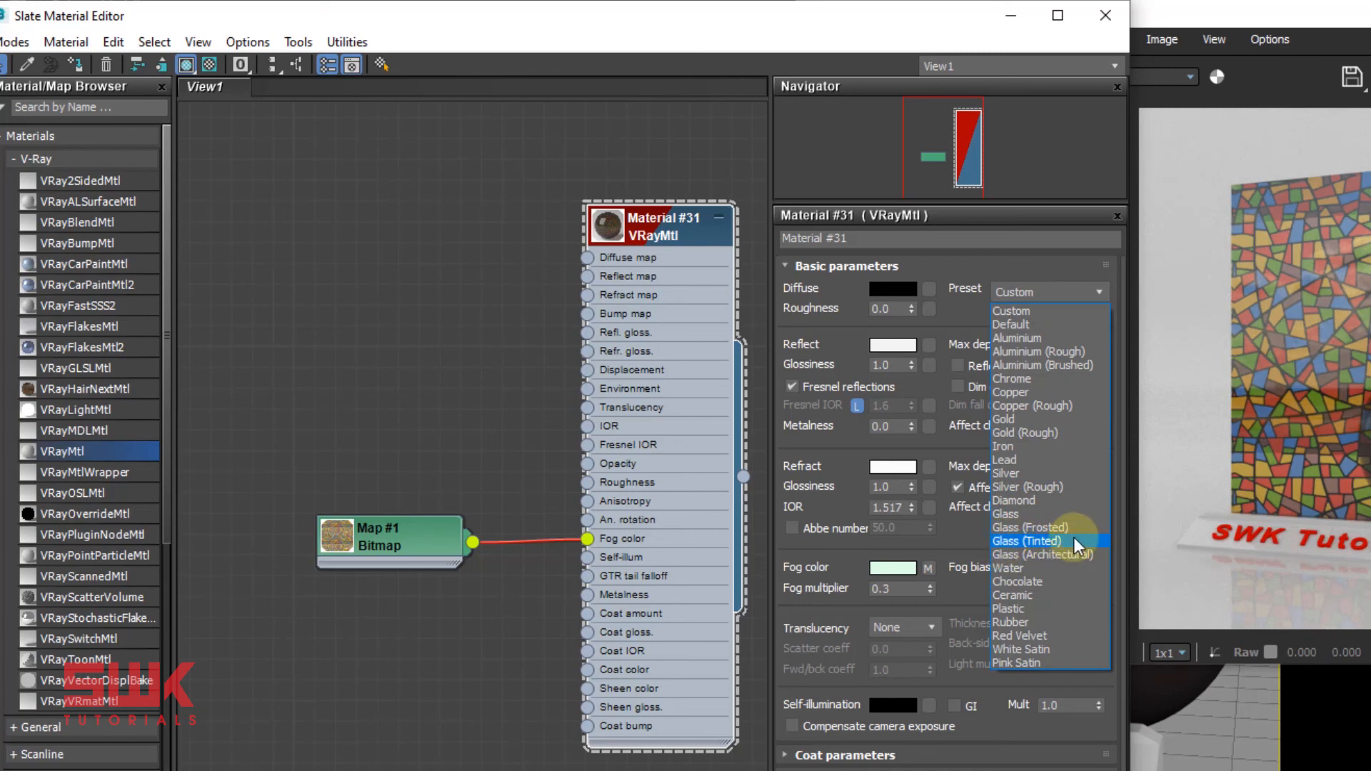
# - Apply the Glass (Tinted) V-Ray preset from the Glass presets to the material
pyautogui.click(1026, 541)
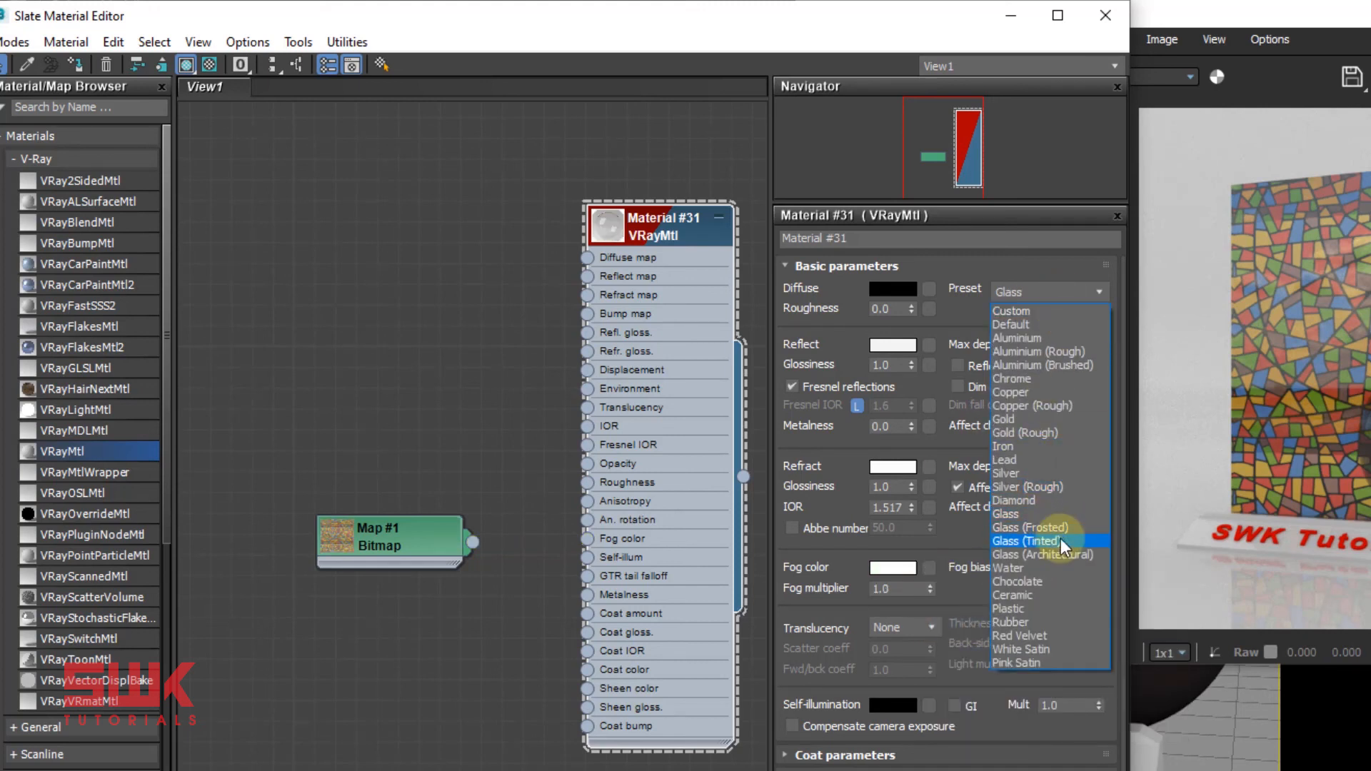
pyautogui.click(1029, 541)
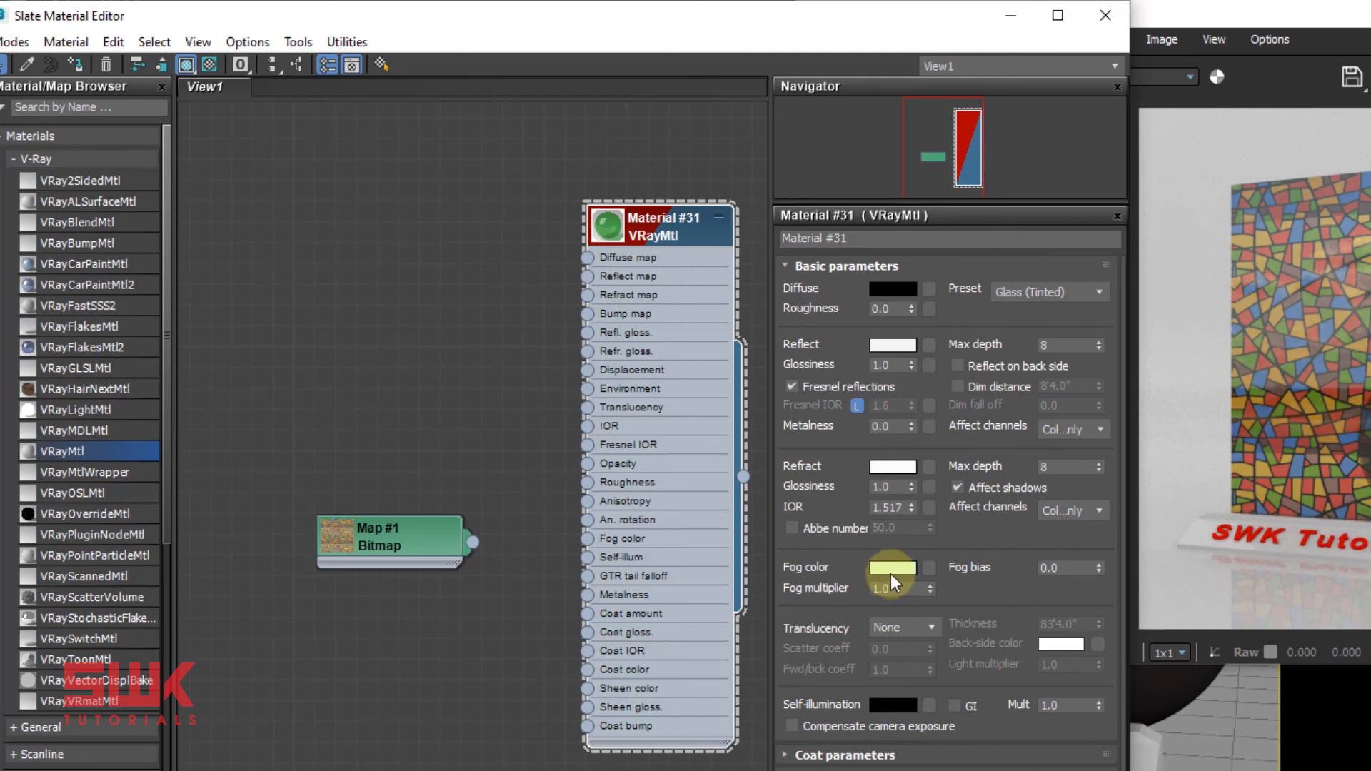
pyautogui.moveTo(891, 583)
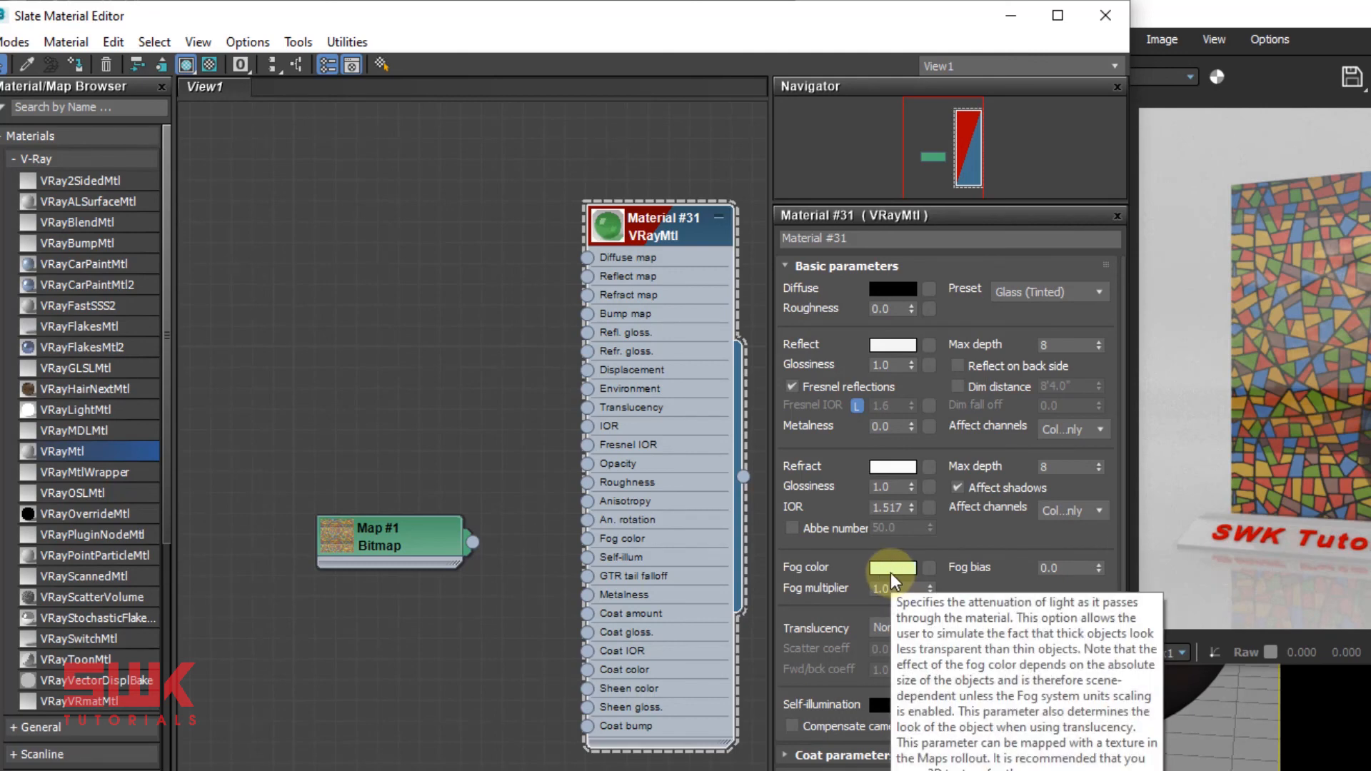